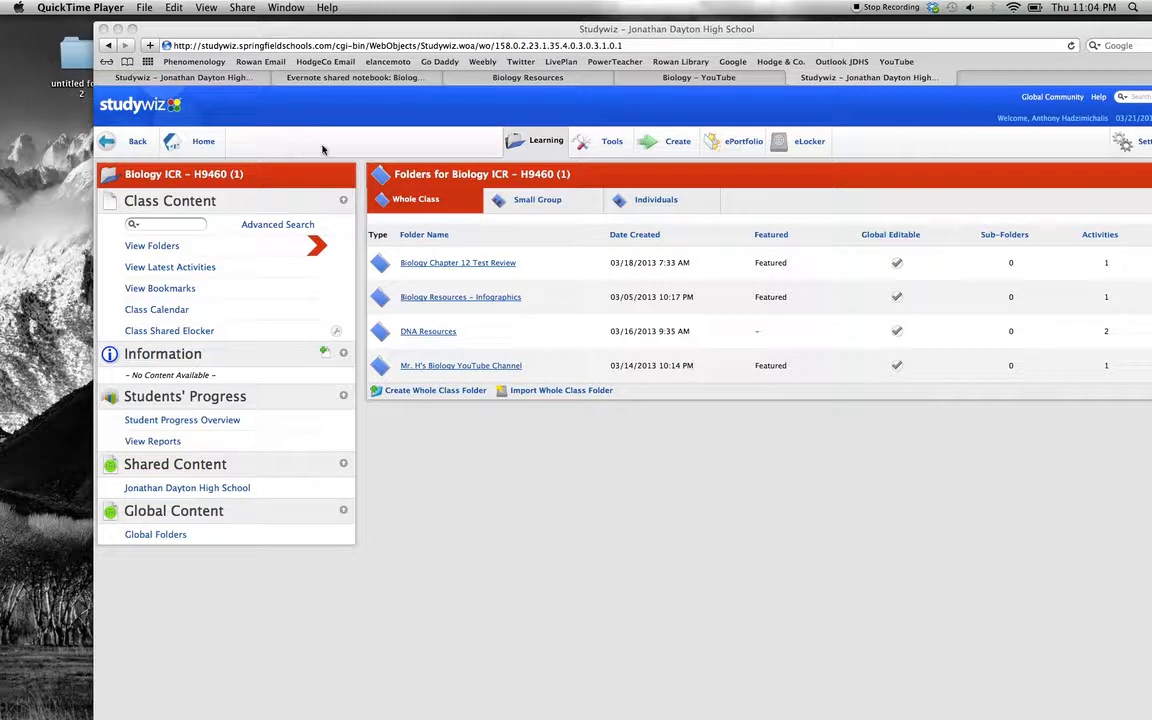
{"action": "mouse_move", "coordinate": [351, 138]}
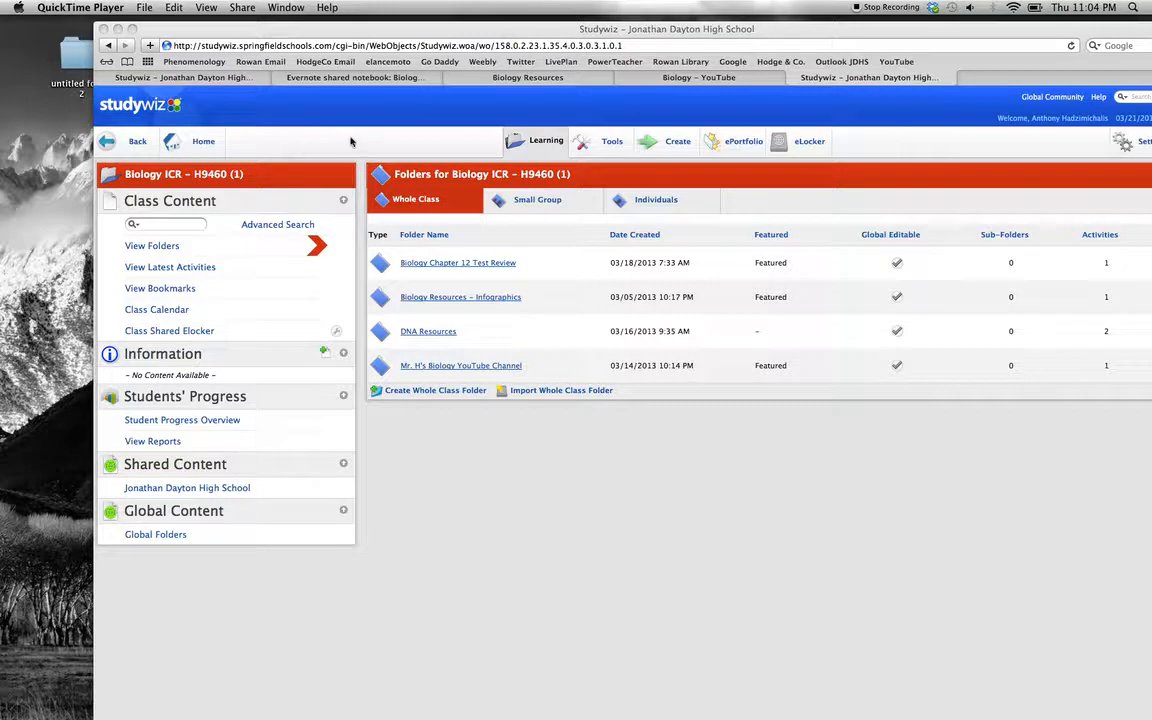
{"action": "mouse_move", "coordinate": [436, 184]}
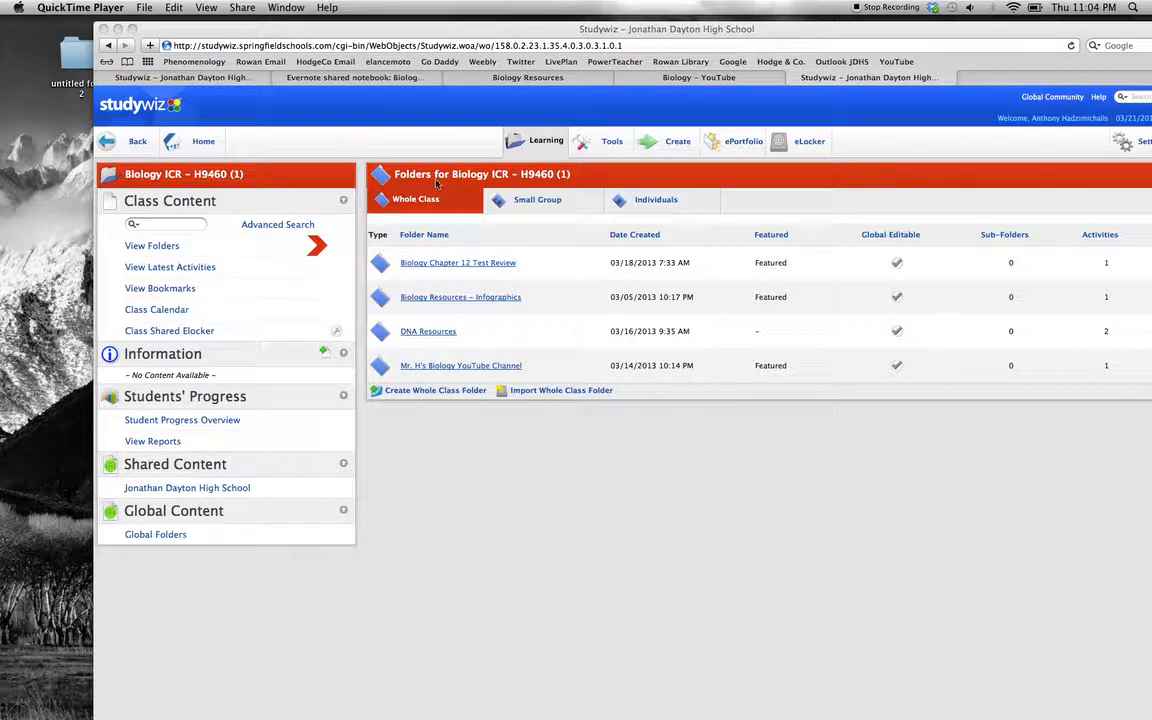
{"action": "mouse_move", "coordinate": [502, 185]}
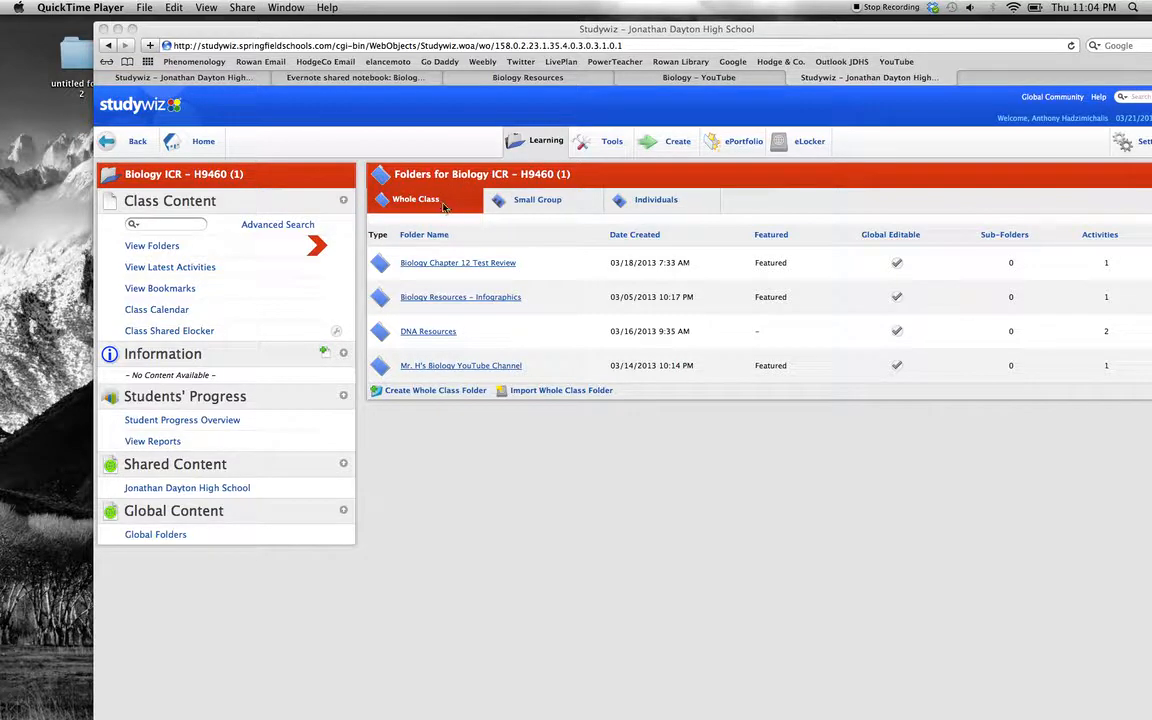
{"action": "mouse_move", "coordinate": [415, 208]}
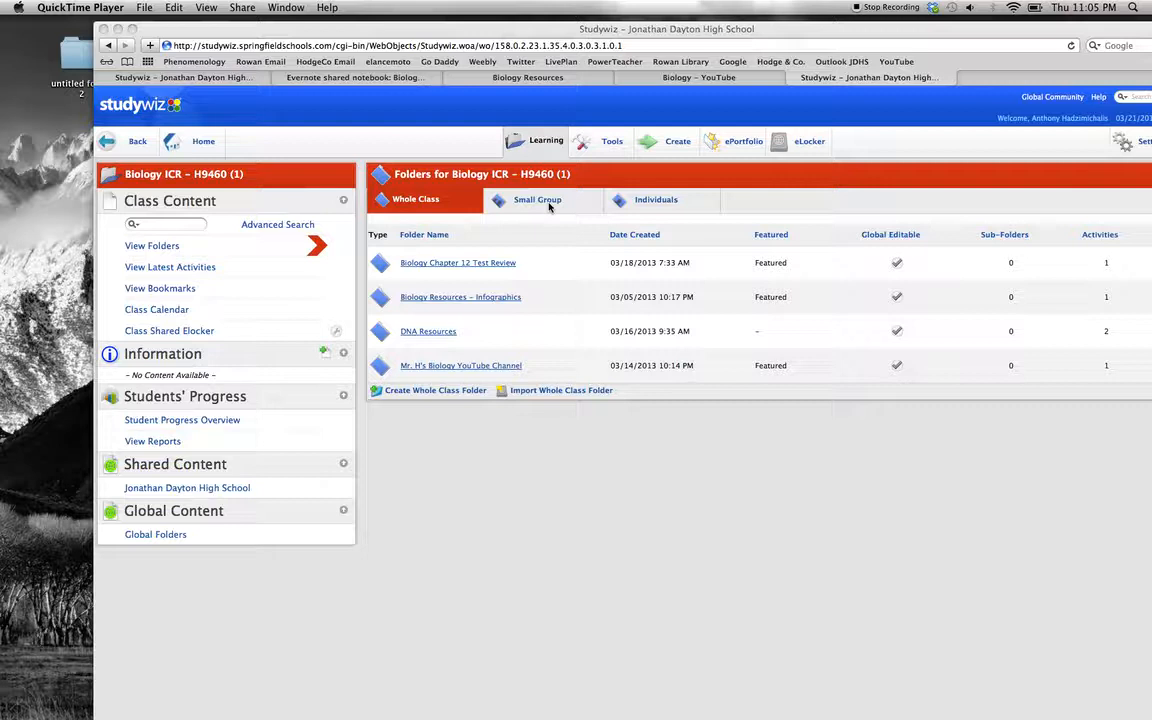
{"action": "mouse_move", "coordinate": [550, 501]}
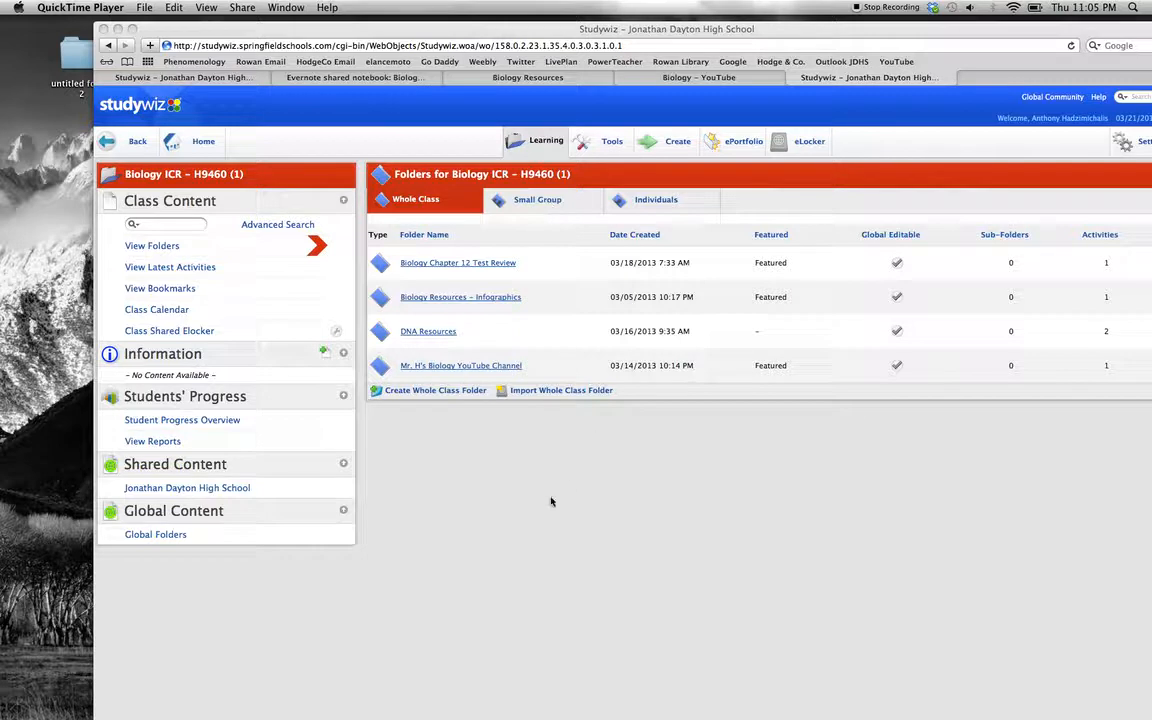
{"action": "mouse_move", "coordinate": [504, 515]}
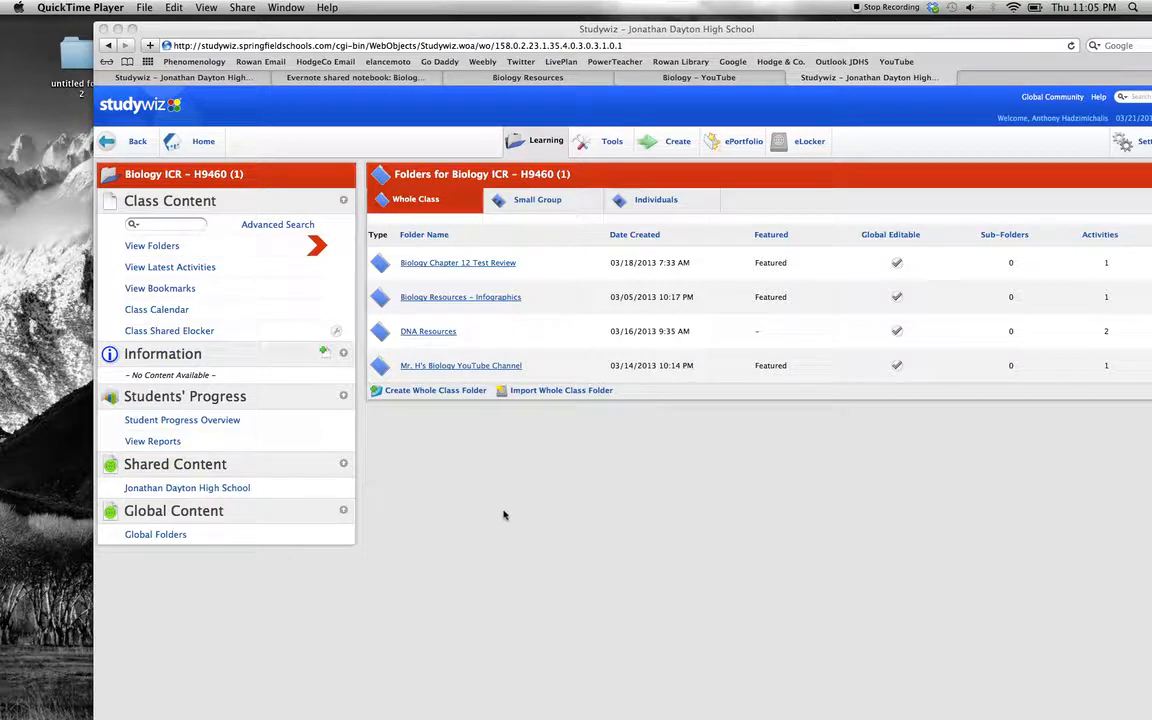
{"action": "mouse_move", "coordinate": [375, 136]}
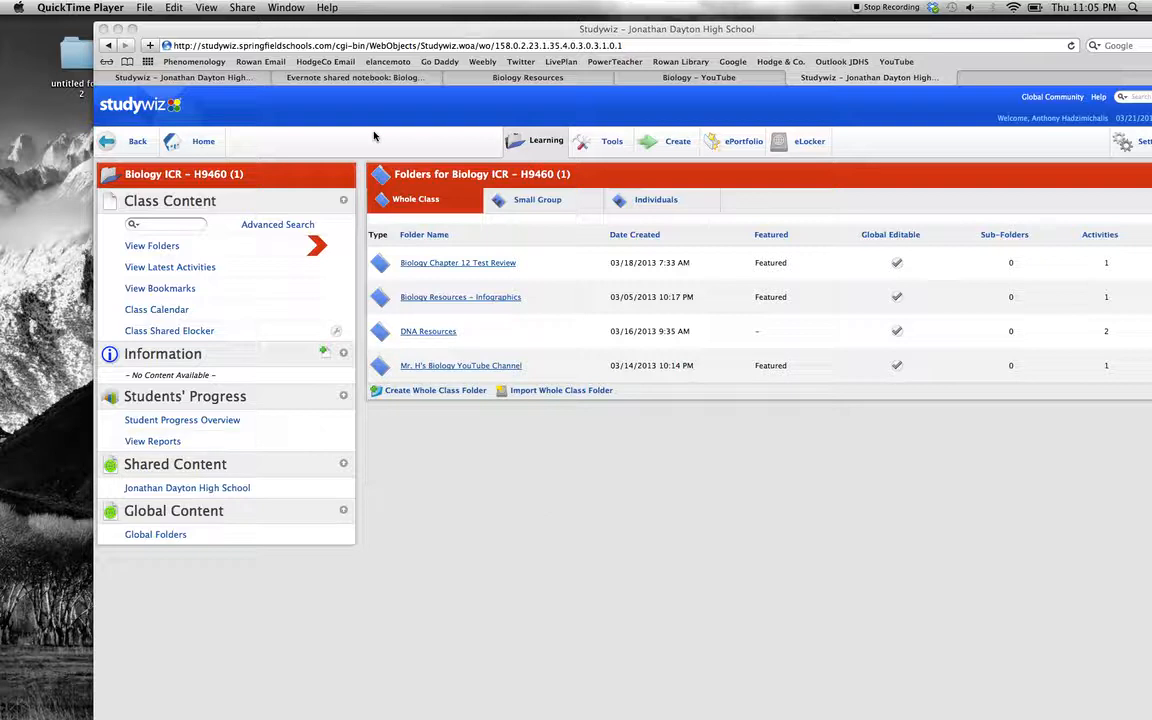
{"action": "mouse_move", "coordinate": [520, 465]}
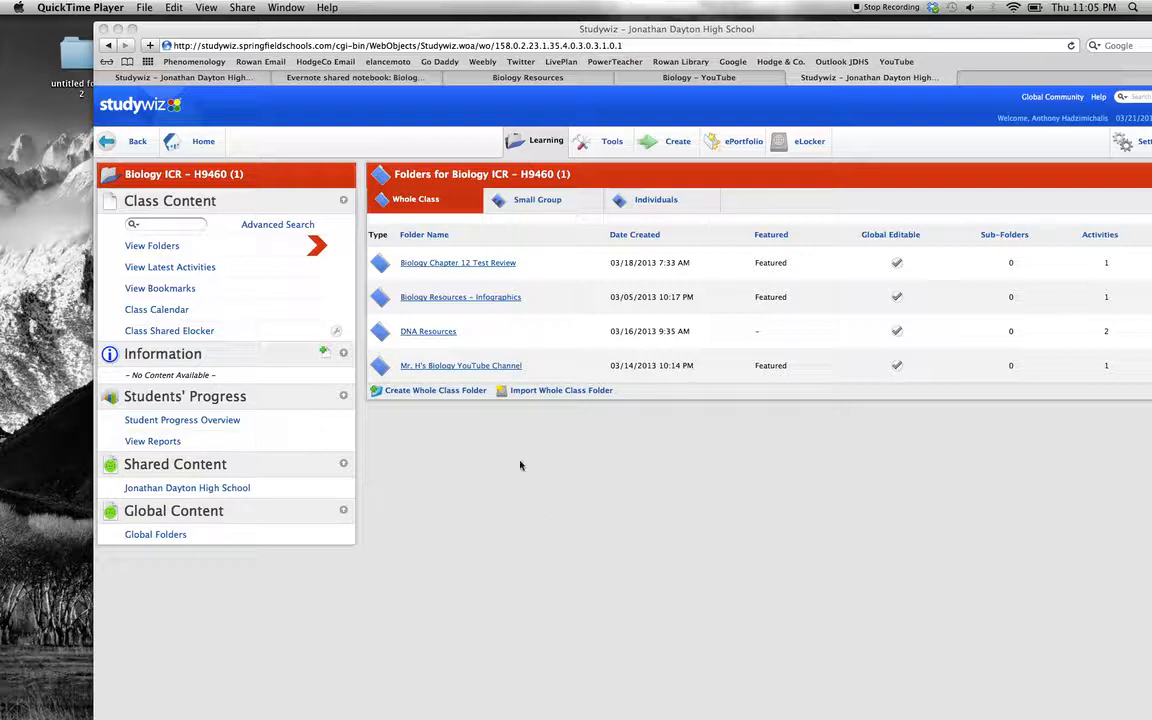
{"action": "mouse_move", "coordinate": [480, 475]}
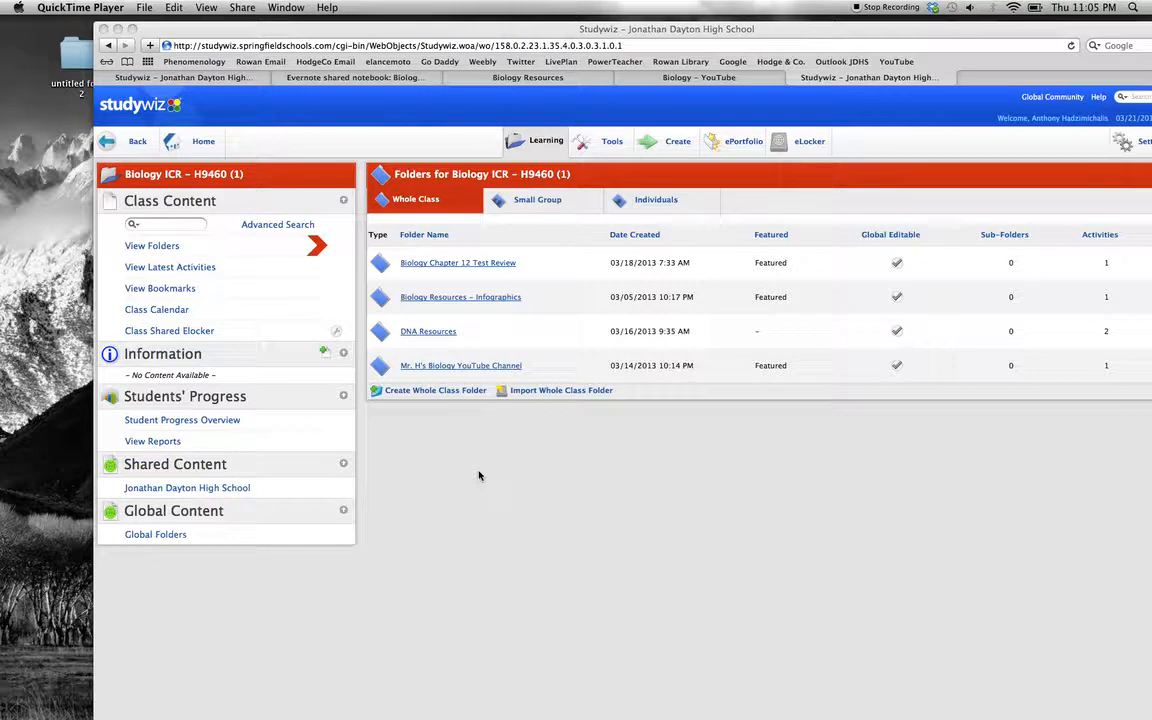
{"action": "mouse_move", "coordinate": [515, 352]}
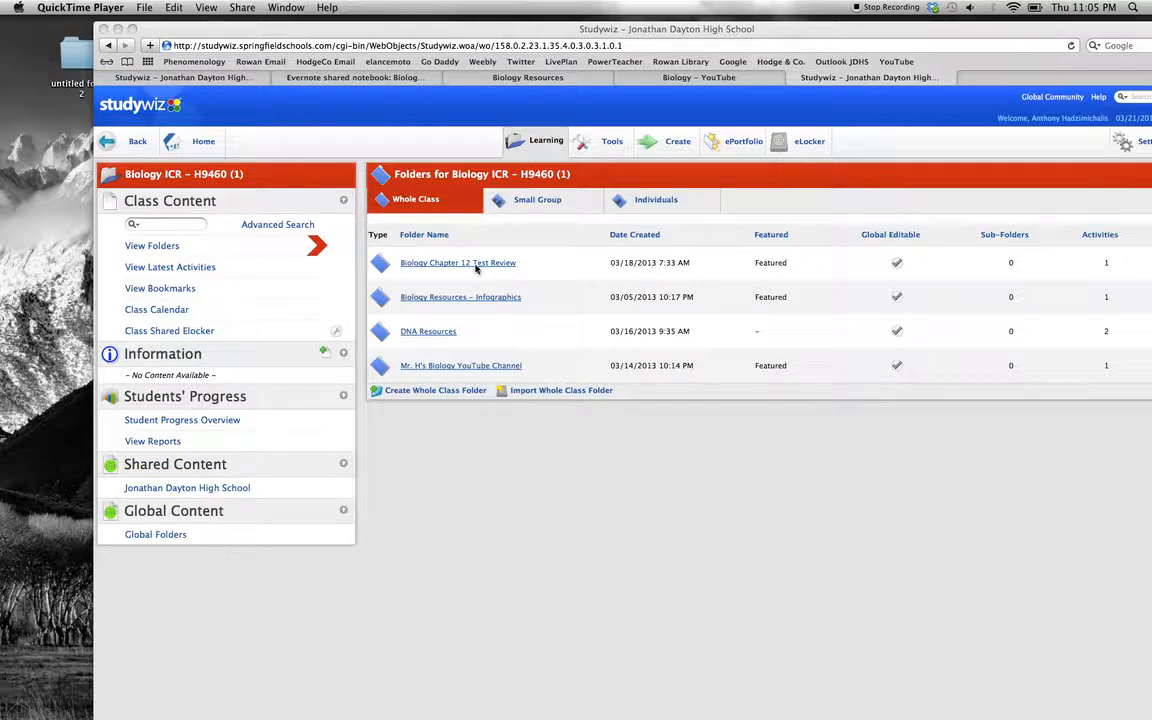
{"action": "mouse_move", "coordinate": [443, 643]}
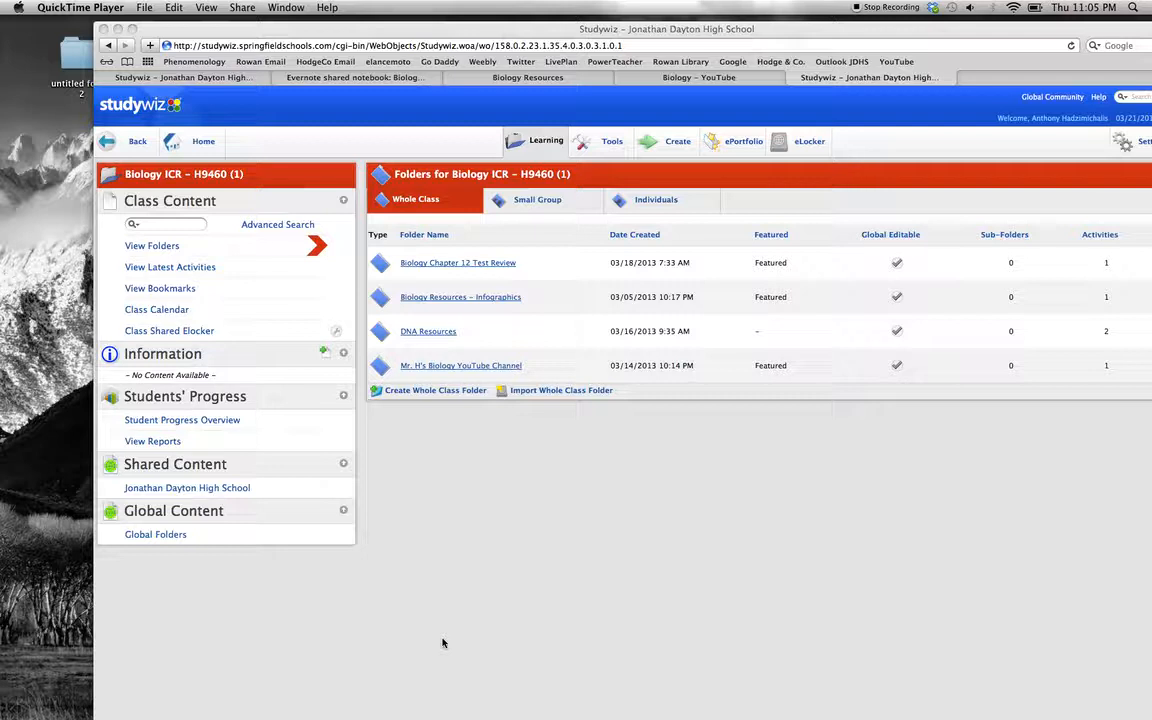
{"action": "mouse_move", "coordinate": [464, 660]}
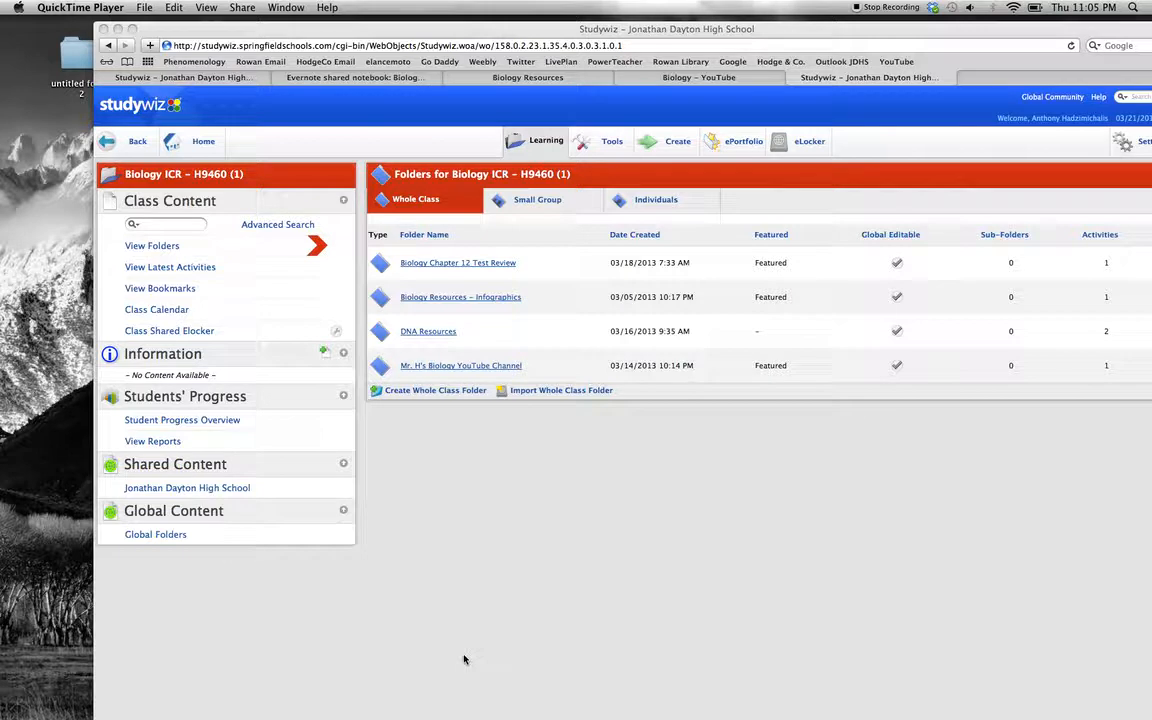
{"action": "mouse_move", "coordinate": [479, 421]}
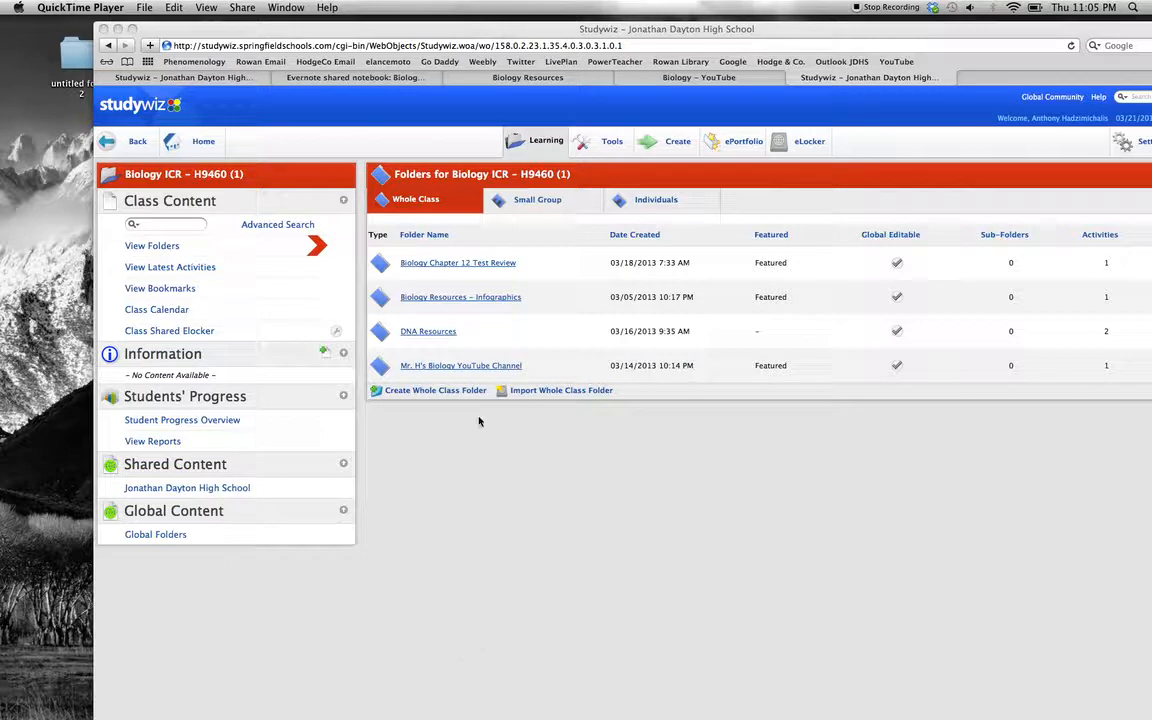
{"action": "mouse_move", "coordinate": [597, 492]}
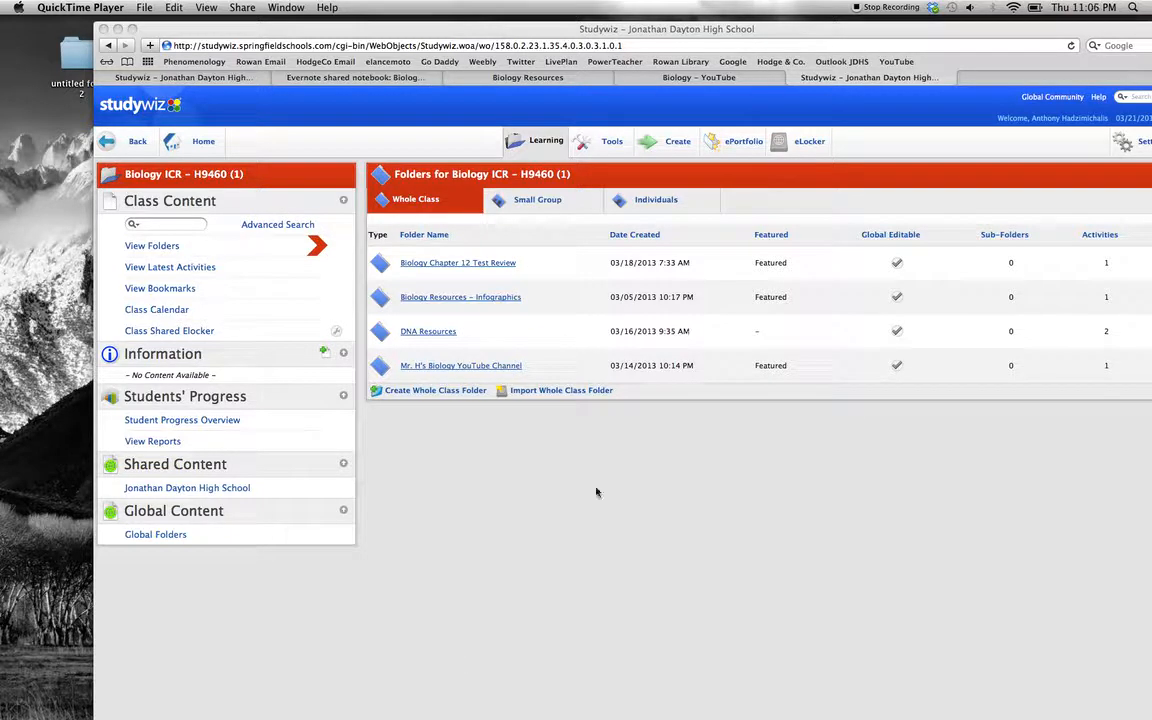
{"action": "mouse_move", "coordinate": [531, 511]}
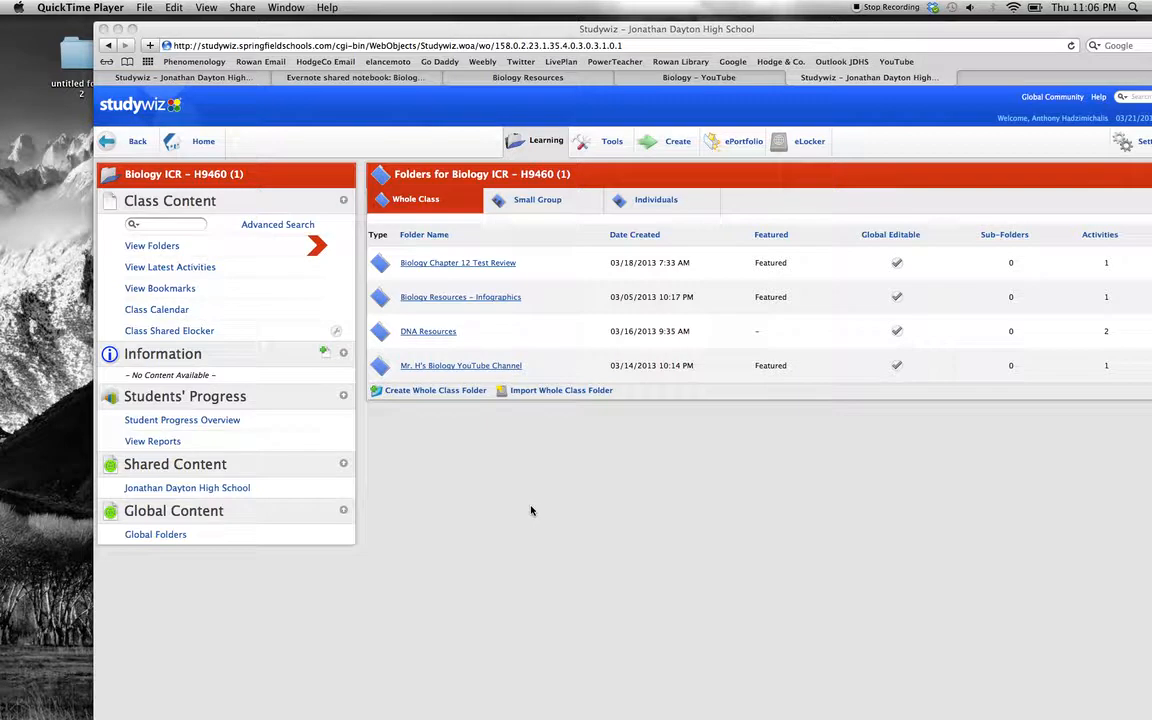
{"action": "mouse_move", "coordinate": [497, 361]}
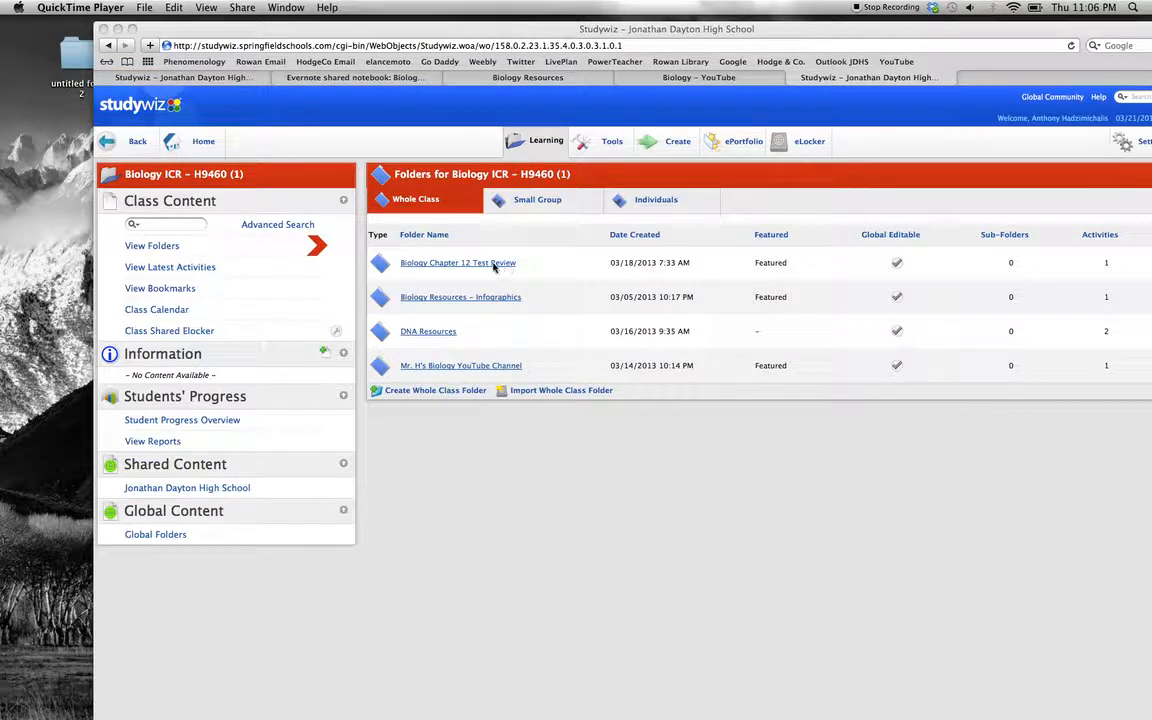
Open the Biology Chapter 12 Test Review folder and its test review activity details.
{"action": "left_click", "coordinate": [457, 262]}
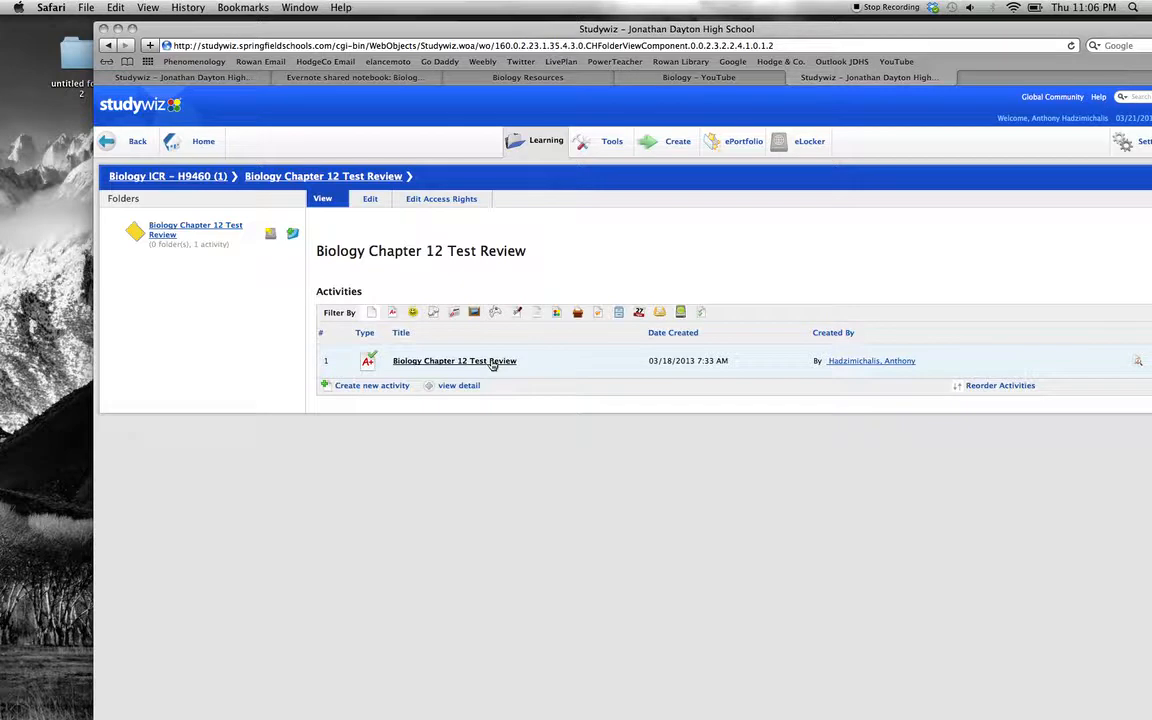
{"action": "left_click", "coordinate": [454, 361]}
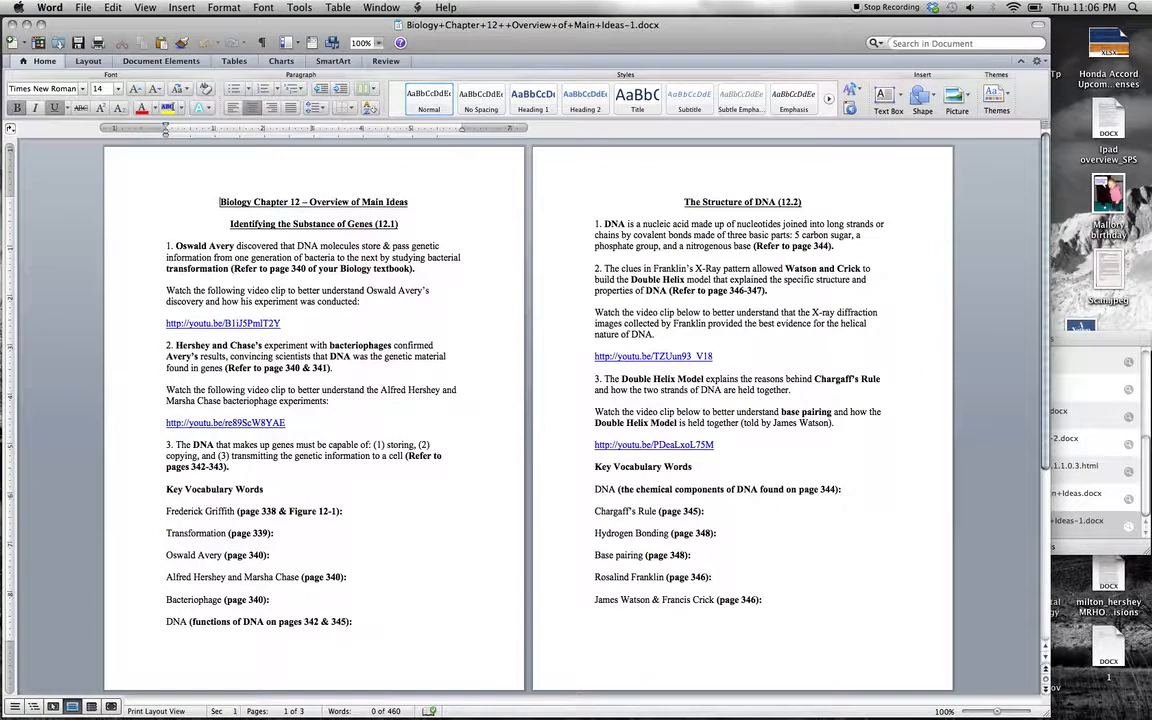
{"action": "mouse_move", "coordinate": [1010, 405]}
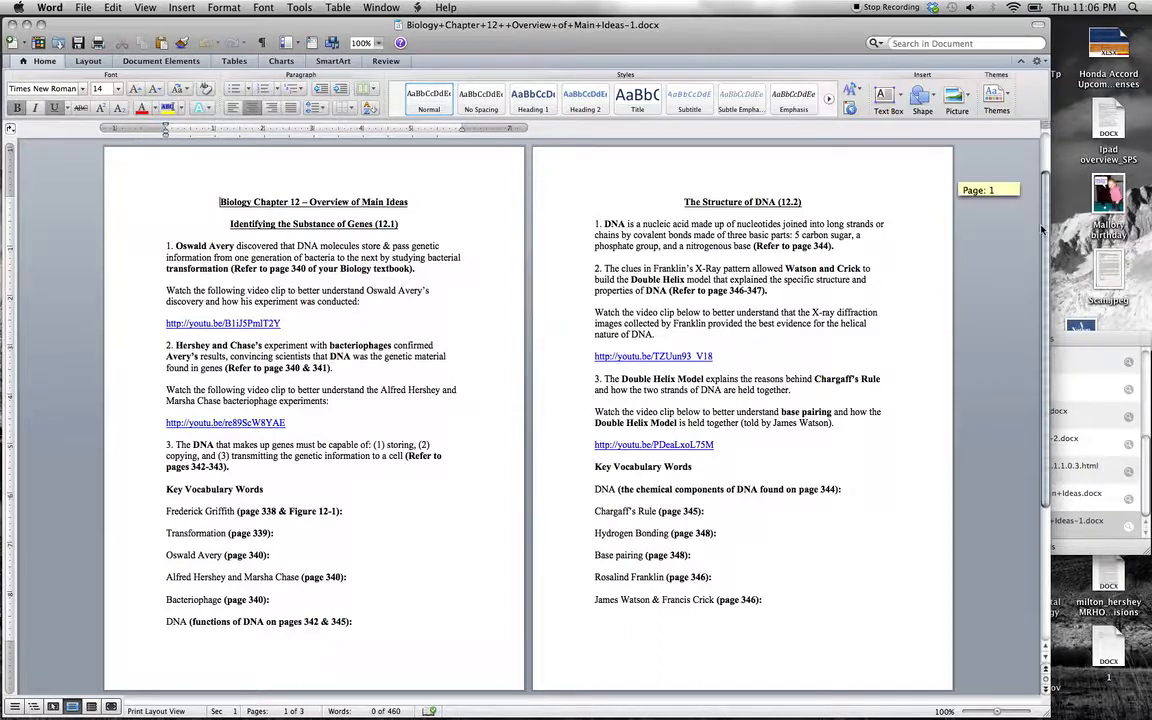
Scroll through the Chapter 12 Overview of Main Ideas review sheet, then close it.
{"action": "scroll", "scroll_direction": "down", "scroll_amount": 3}
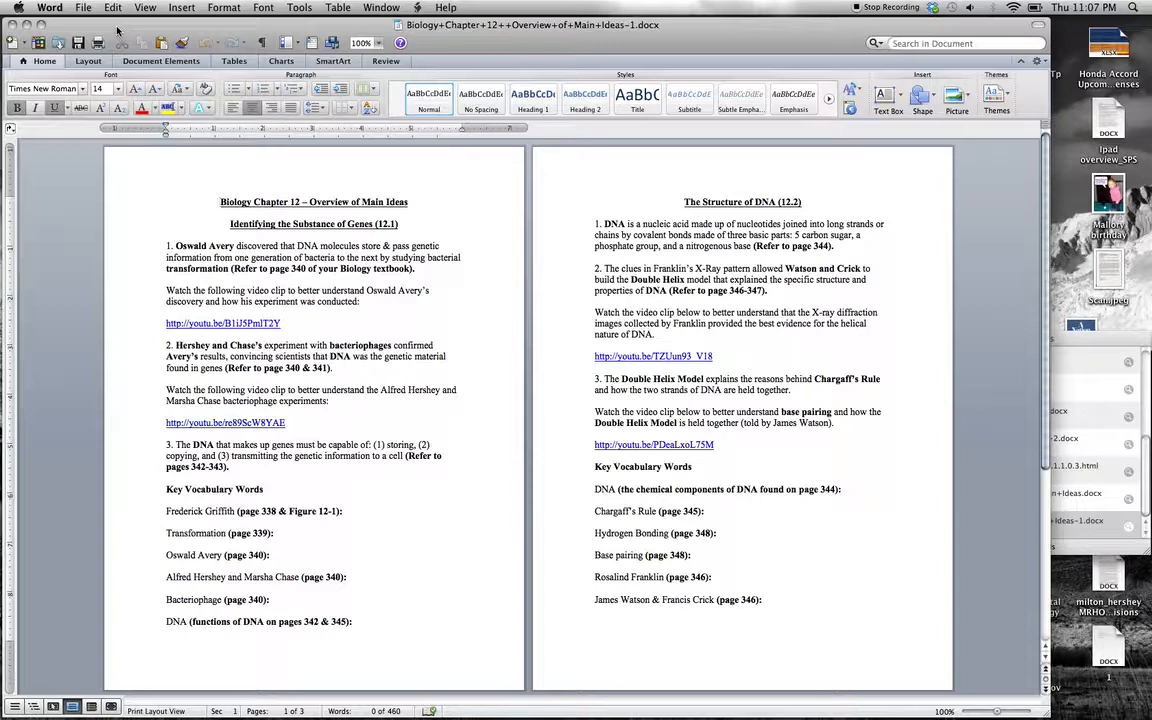
{"action": "left_click", "coordinate": [220, 201]}
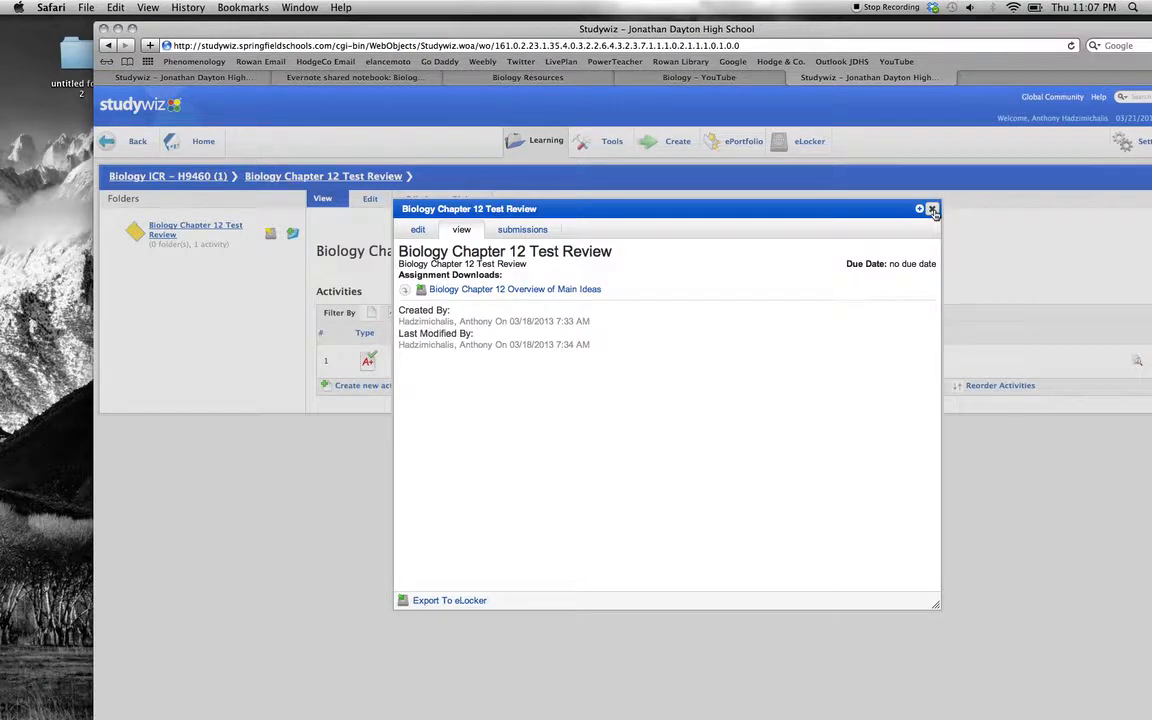
Close the test review activity details and return to the Biology ICR folder list.
{"action": "left_click", "coordinate": [931, 209]}
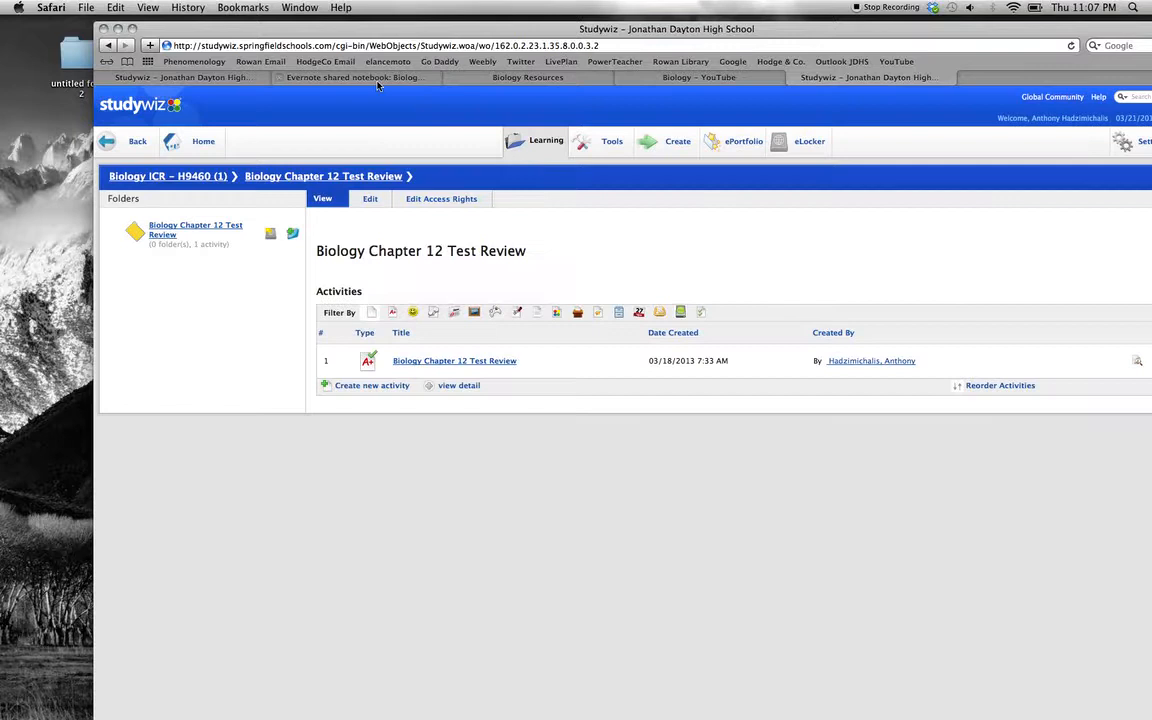
{"action": "left_click", "coordinate": [108, 46]}
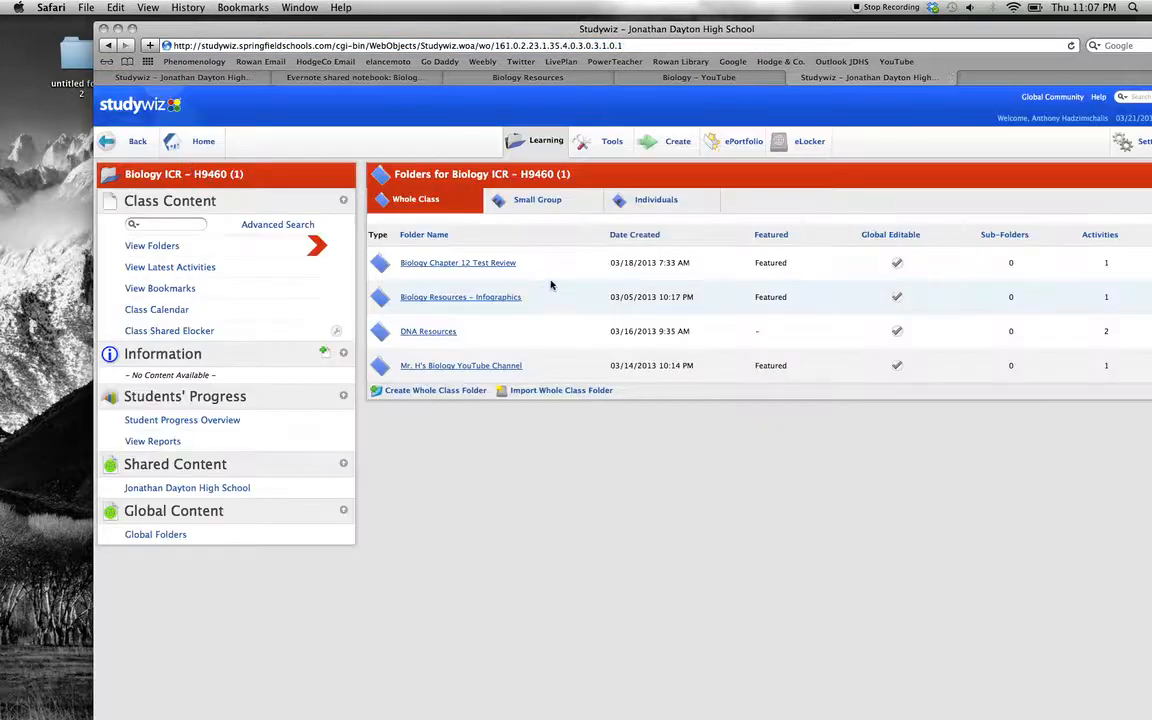
{"action": "mouse_move", "coordinate": [655, 471]}
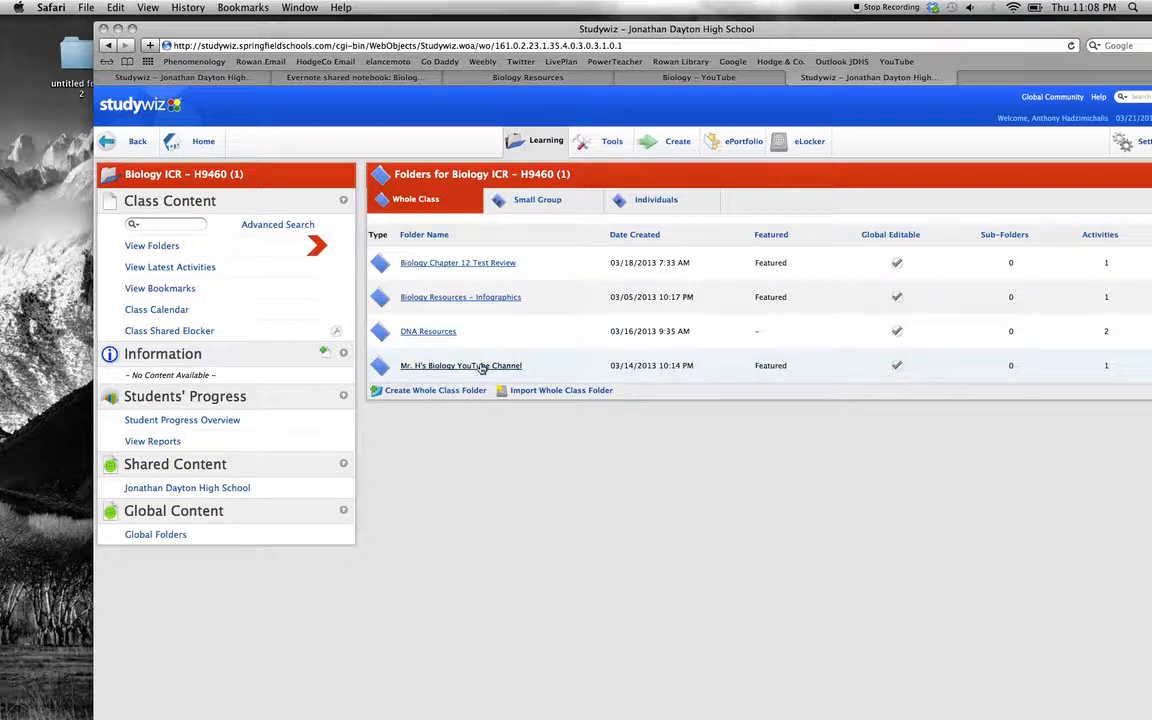
Open the Mr. H's Biology YouTube Channel folder and its eBulletin activity.
{"action": "left_click", "coordinate": [460, 365]}
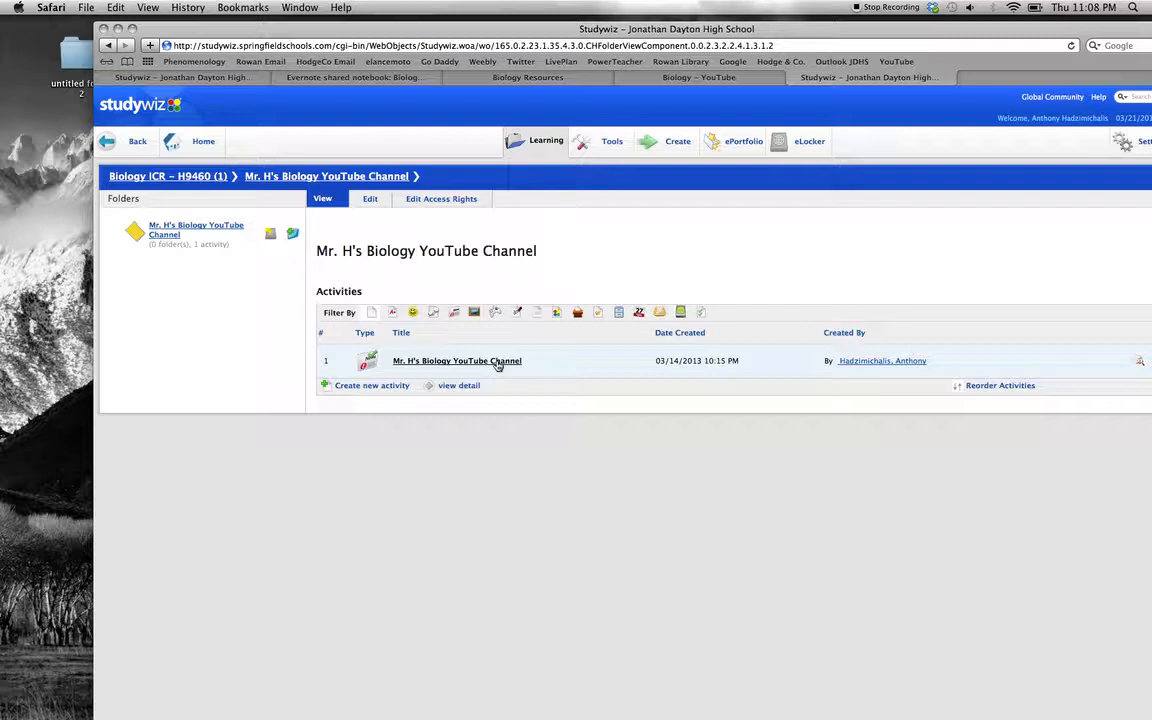
{"action": "left_click", "coordinate": [456, 360]}
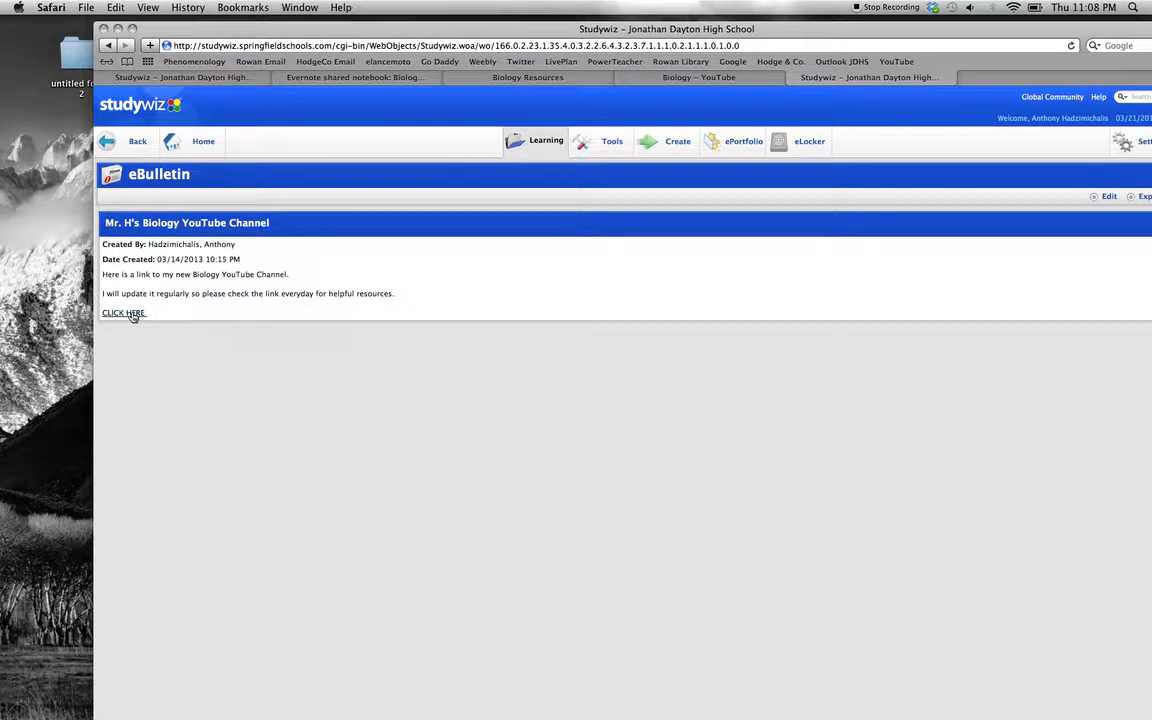
{"action": "mouse_move", "coordinate": [124, 313]}
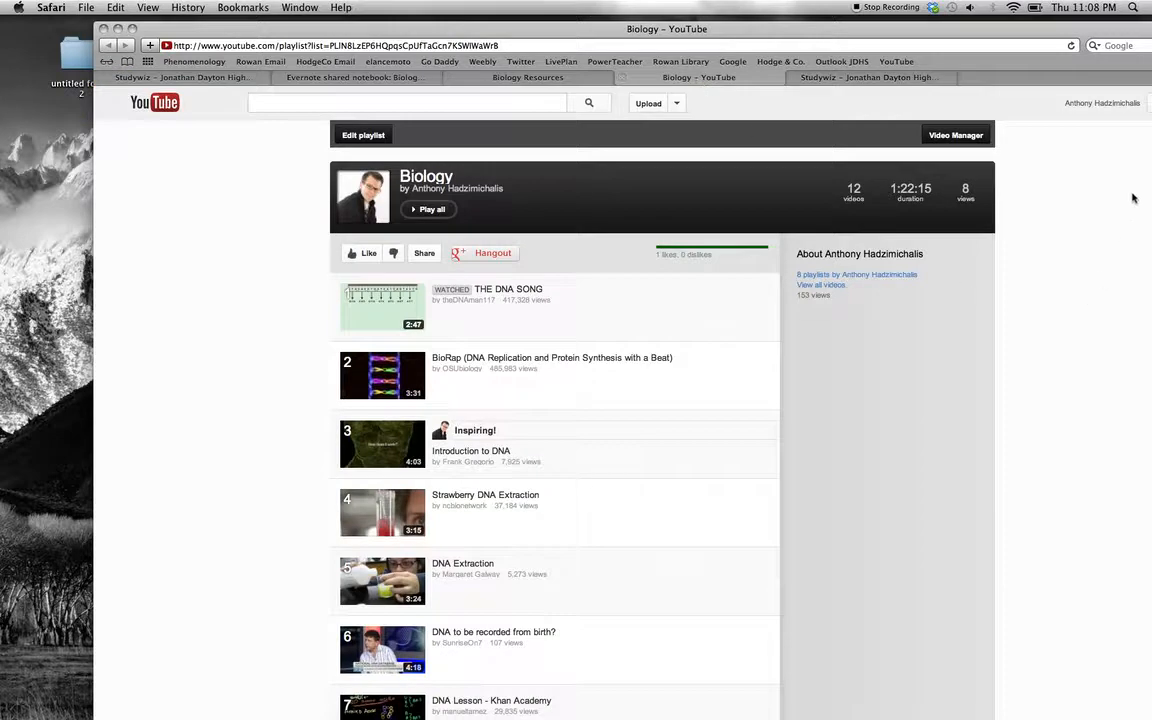
{"action": "mouse_move", "coordinate": [733, 42]}
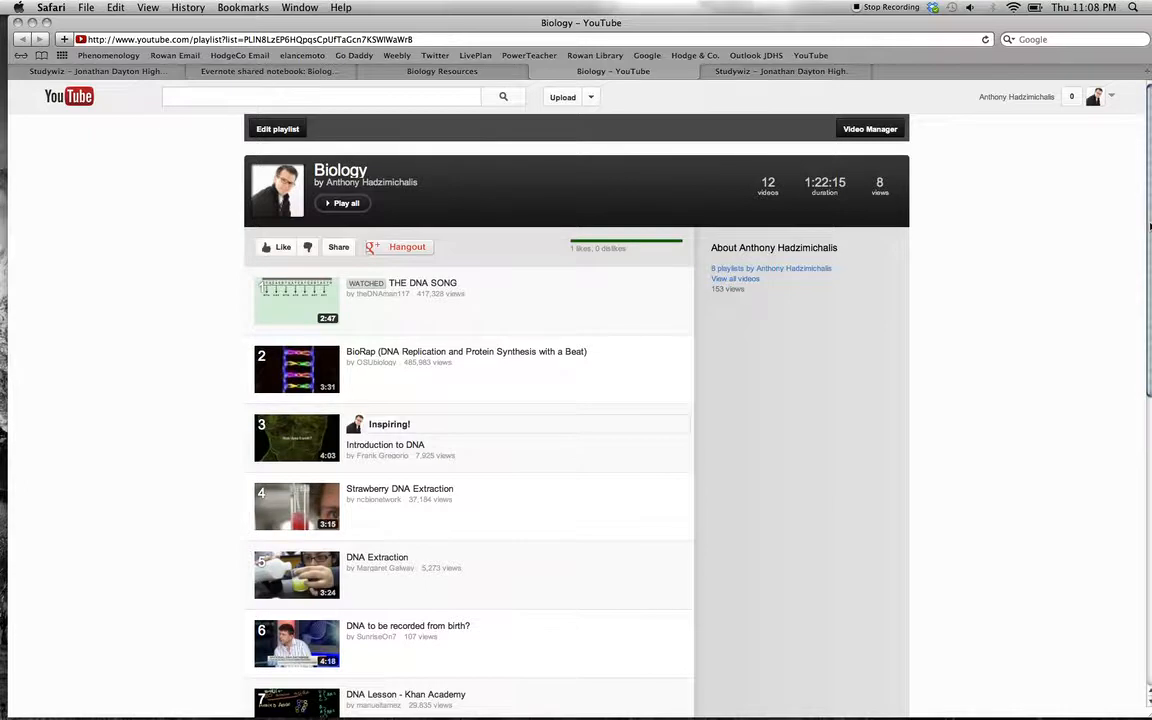
Scroll the 12-video Biology playlist and start THE DNA SONG.
{"action": "scroll", "scroll_direction": "down", "scroll_amount": 3}
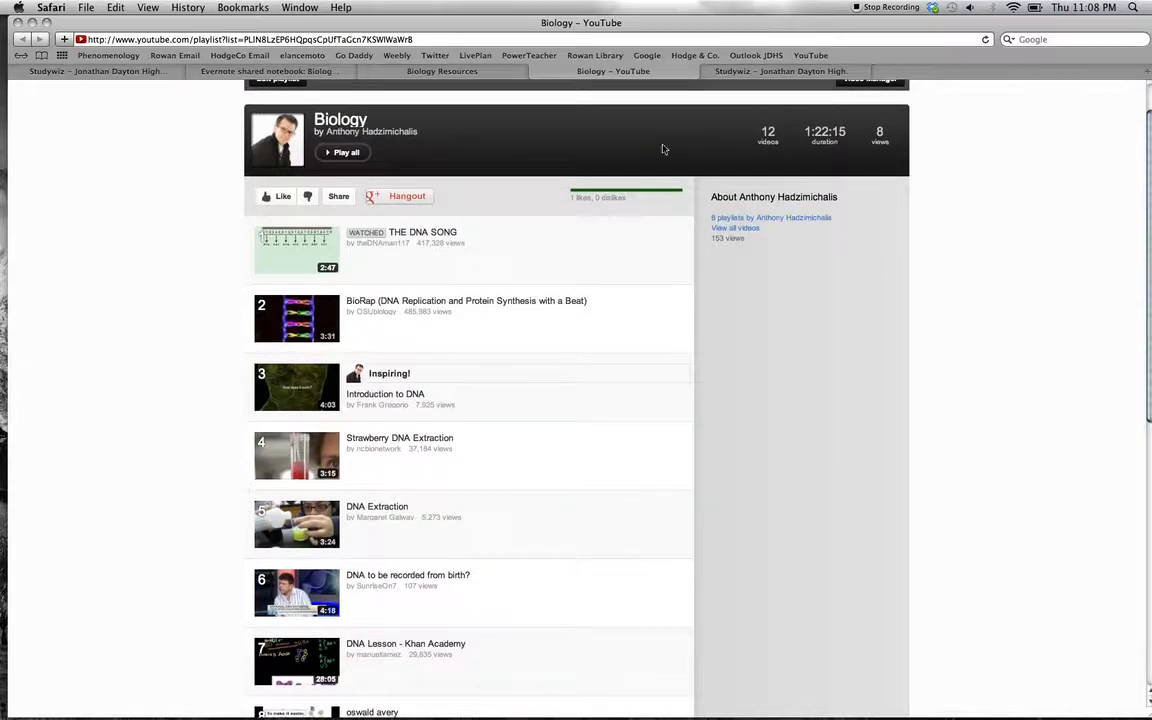
{"action": "mouse_move", "coordinate": [435, 238]}
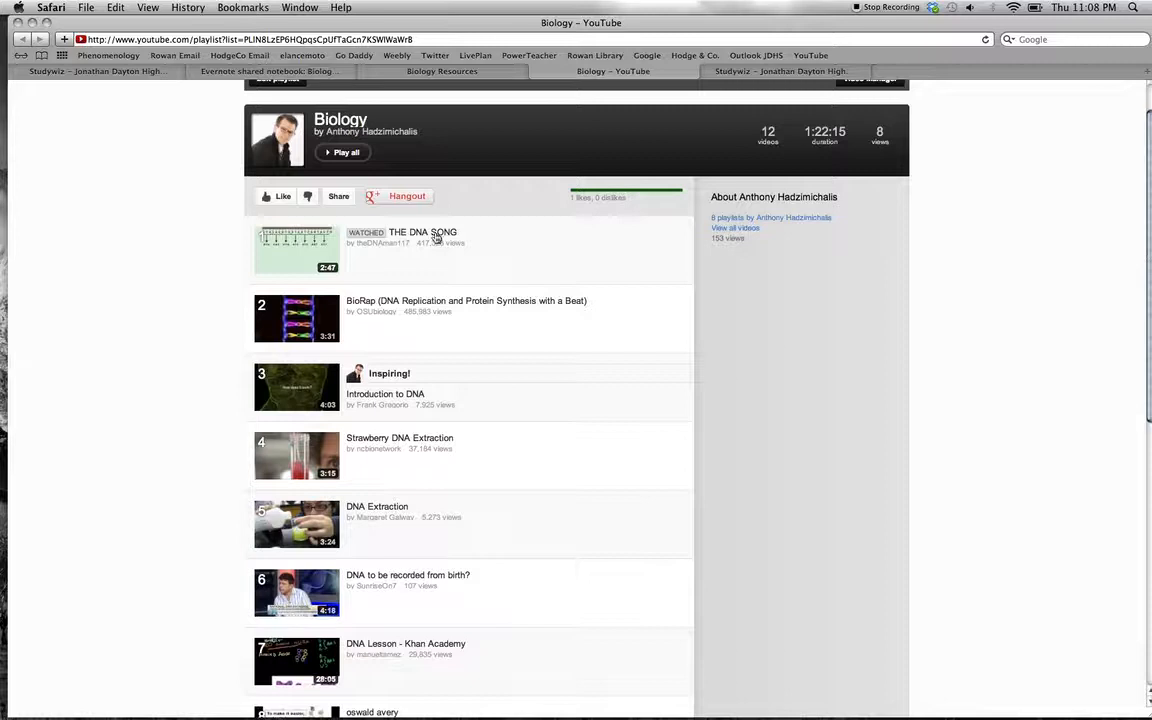
{"action": "mouse_move", "coordinate": [423, 232]}
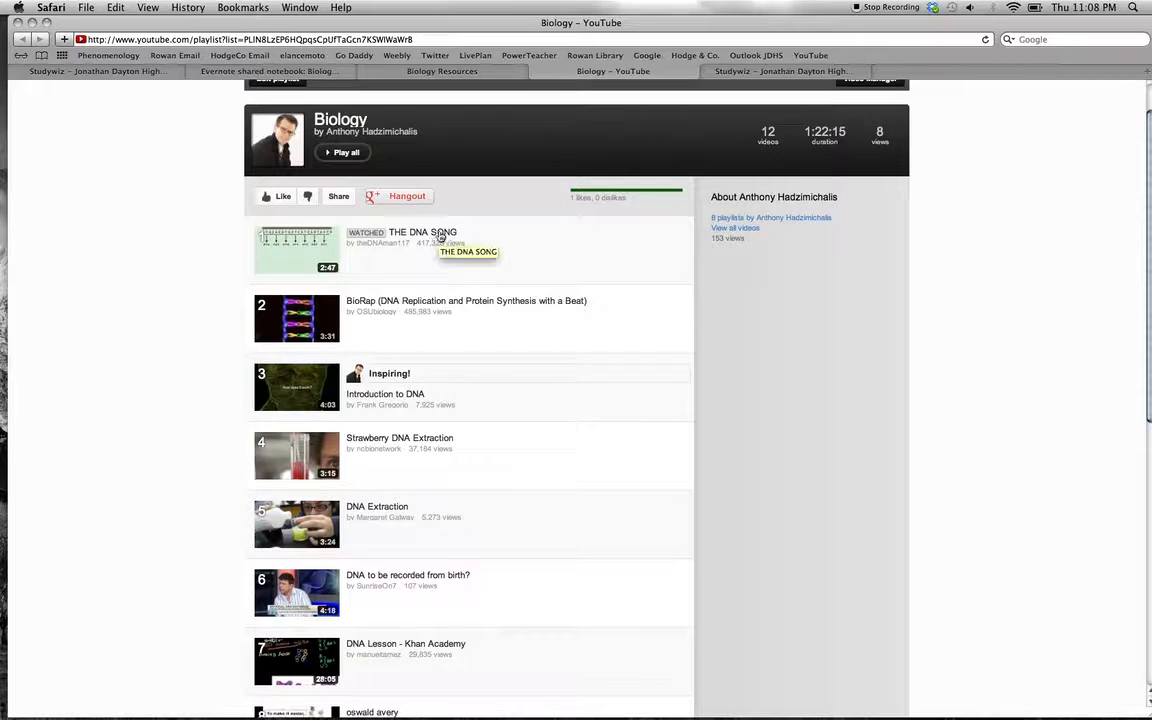
{"action": "left_click", "coordinate": [422, 232]}
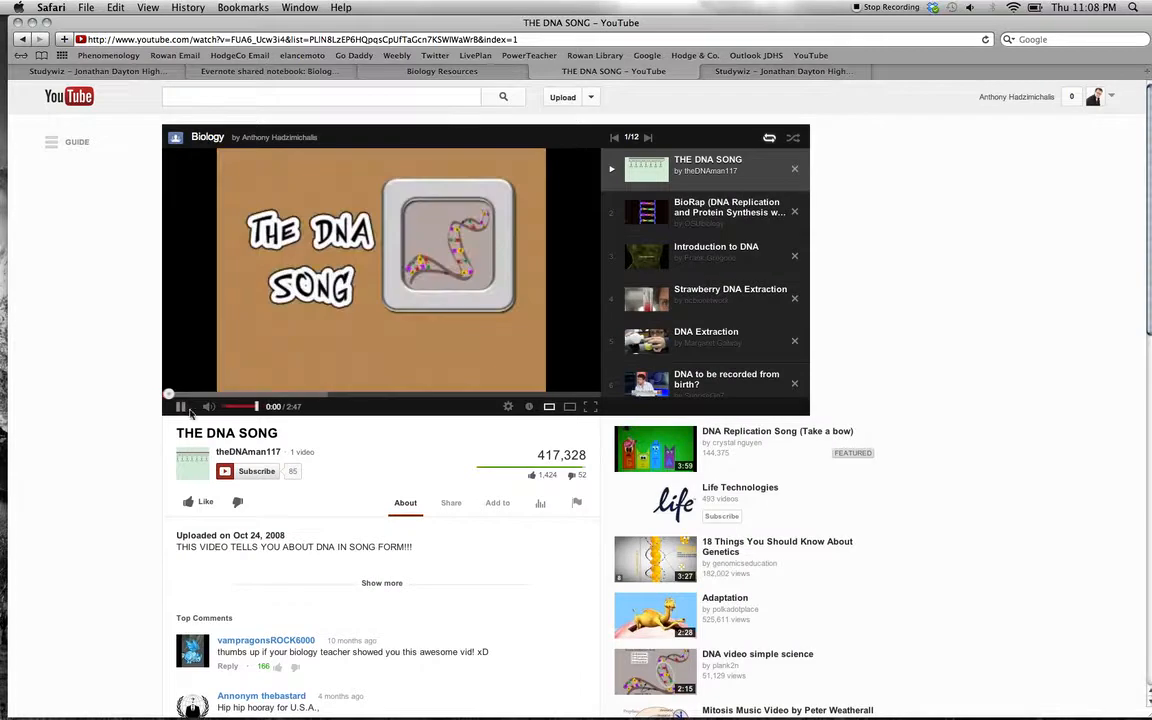
Play THE DNA SONG and pause it at about 0:16 on the nucleus scene.
{"action": "left_click", "coordinate": [182, 406]}
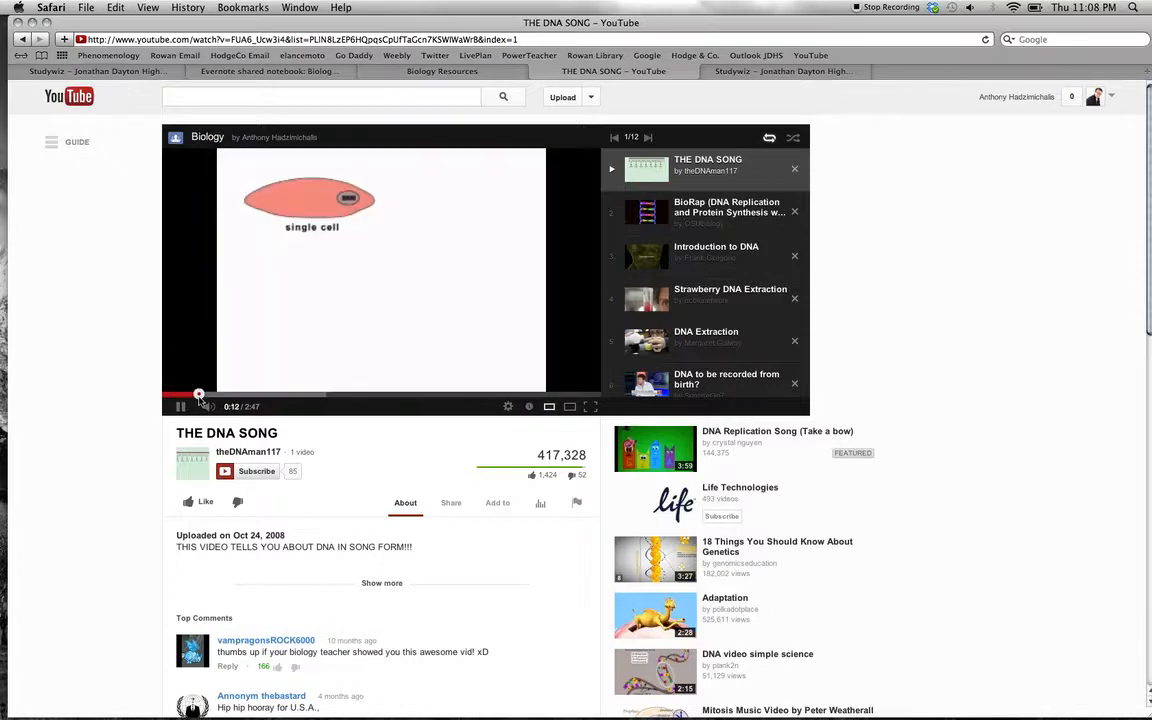
{"action": "left_click", "coordinate": [181, 406]}
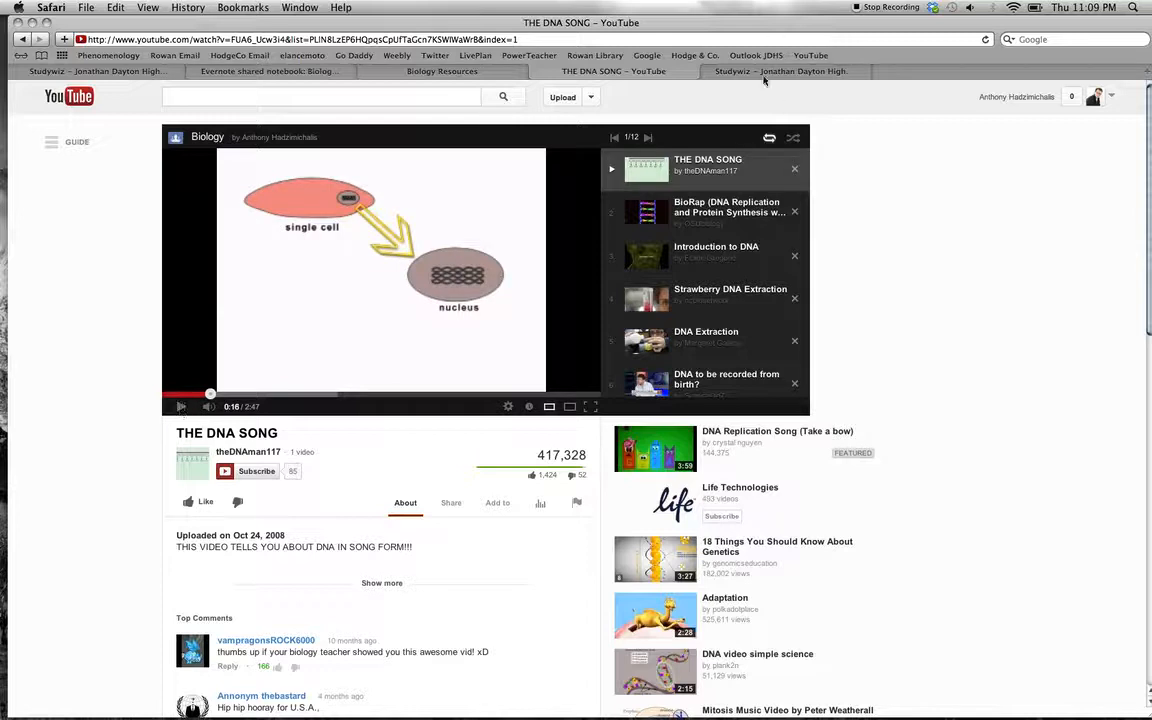
{"action": "mouse_move", "coordinate": [783, 71]}
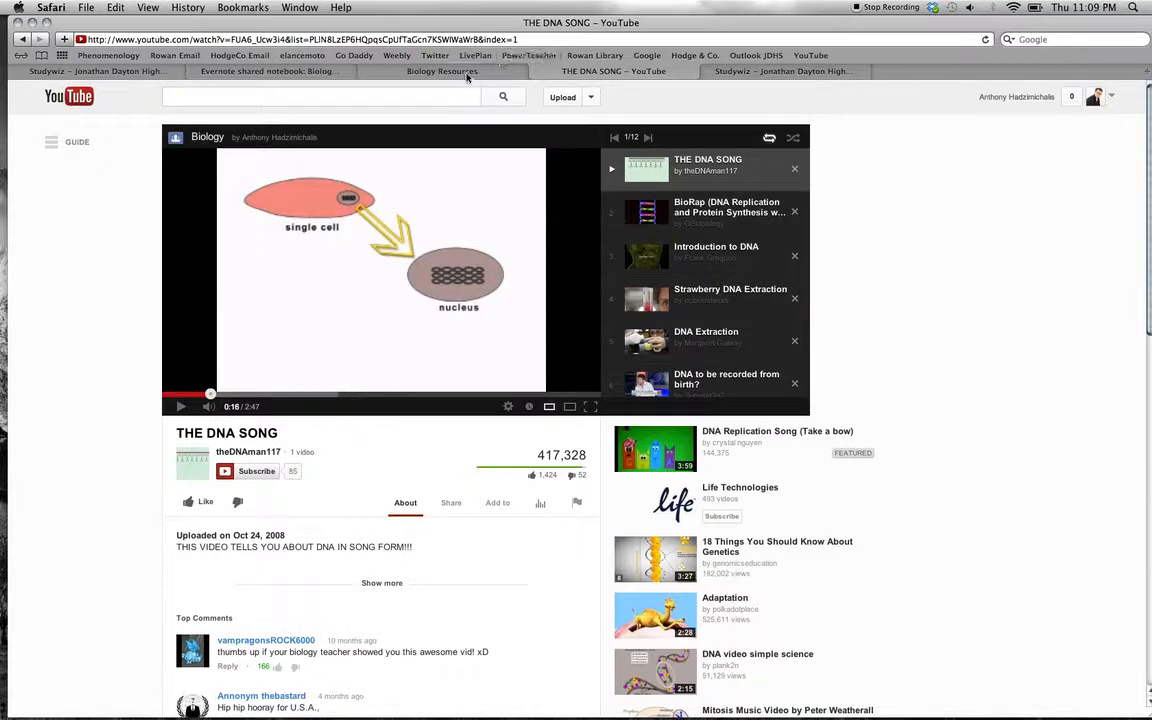
Switch to the Biology Resources Pinterest board and scroll through its infographic pins.
{"action": "left_click", "coordinate": [442, 71]}
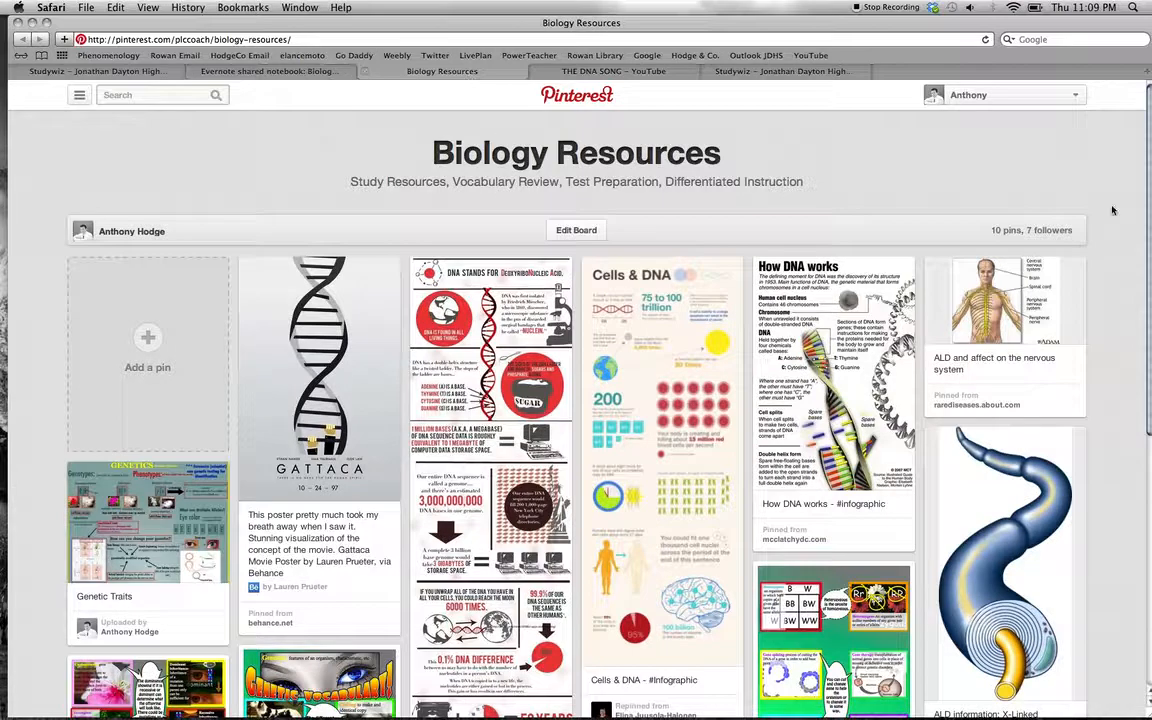
{"action": "mouse_move", "coordinate": [1010, 171]}
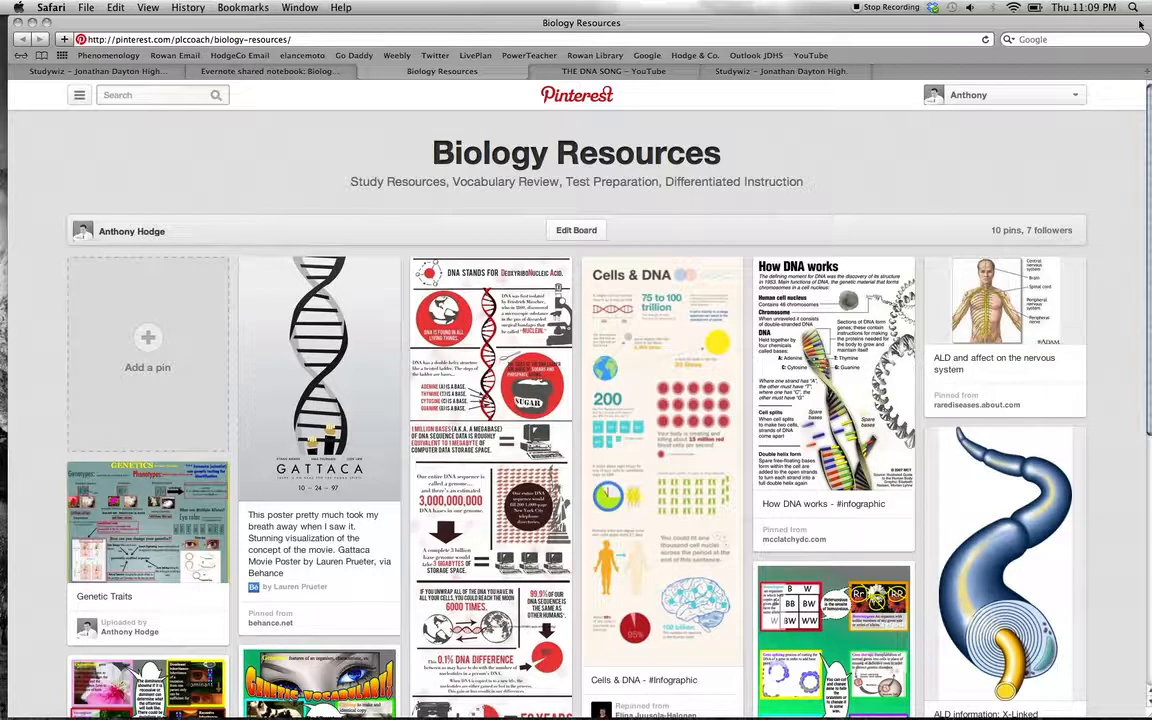
{"action": "scroll", "scroll_direction": "down", "scroll_amount": 3}
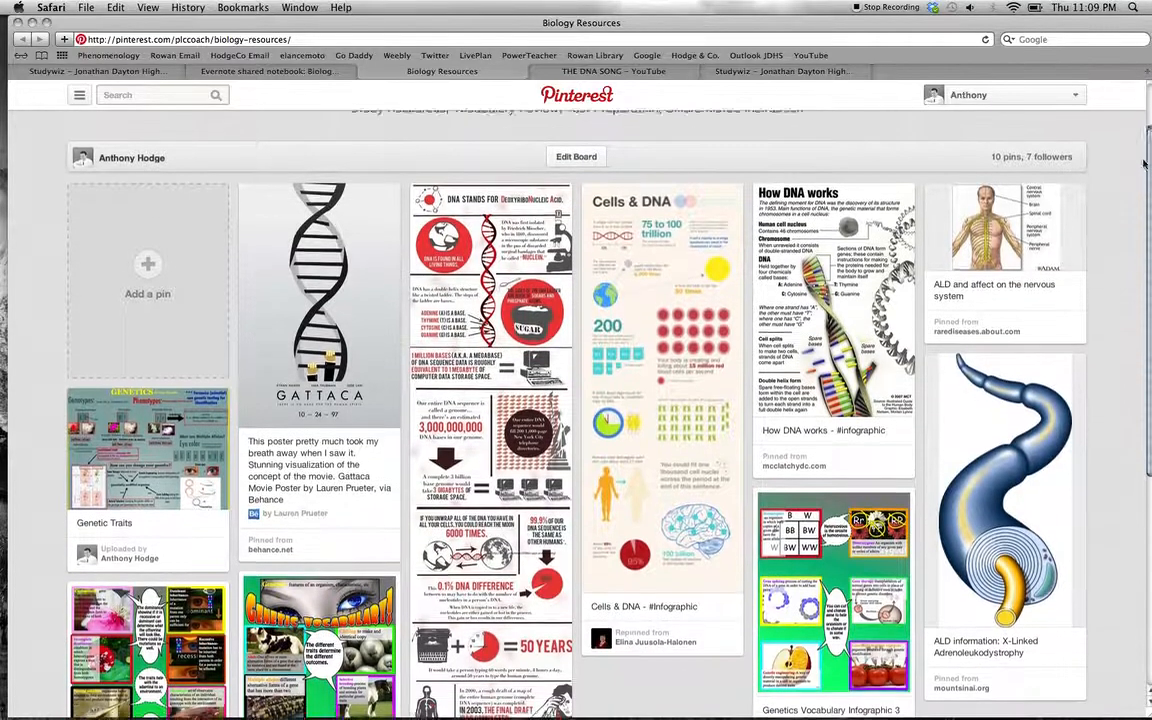
{"action": "scroll", "scroll_direction": "down", "scroll_amount": 3}
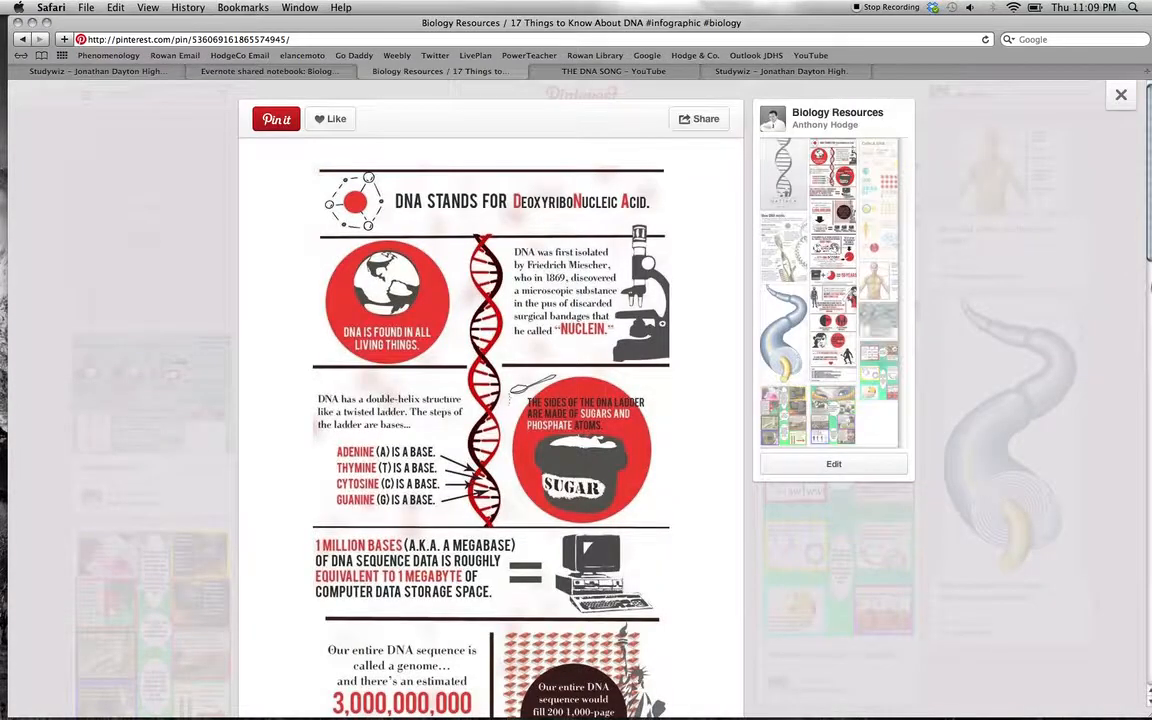
Scroll through the DNA Stands For infographic, then return to the Studywiz bulletin.
{"action": "scroll", "scroll_direction": "down", "scroll_amount": 3}
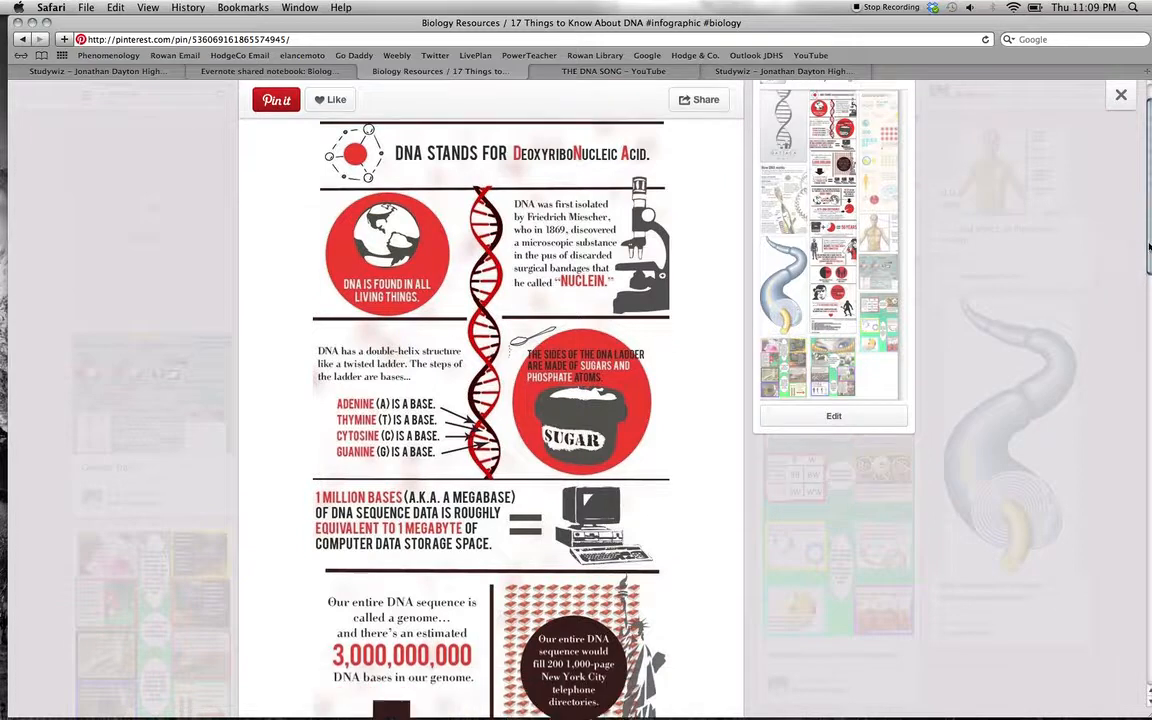
{"action": "scroll", "scroll_direction": "down", "scroll_amount": 3}
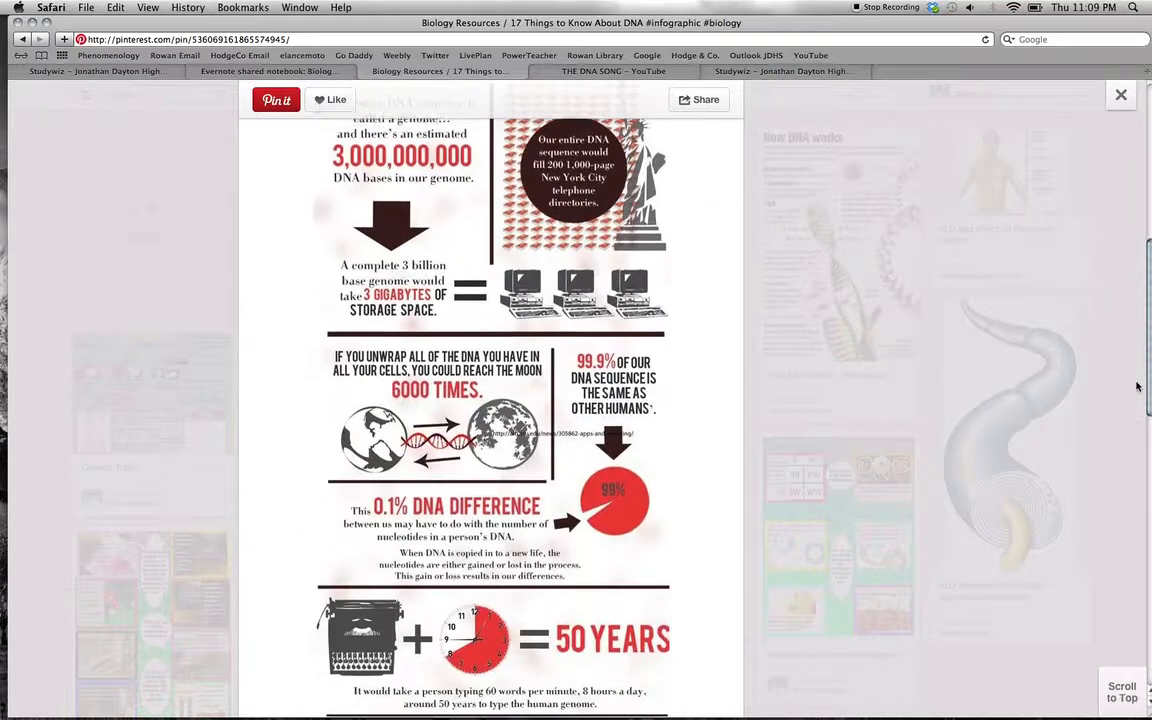
{"action": "scroll", "scroll_direction": "down", "scroll_amount": 3}
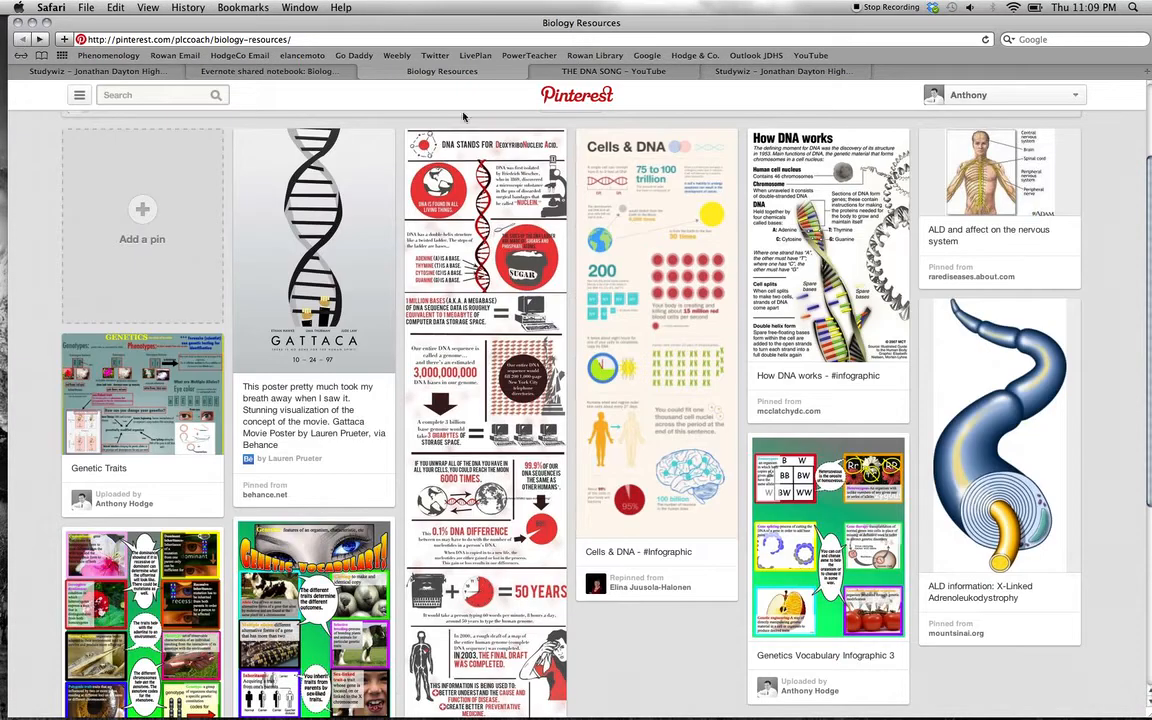
{"action": "mouse_move", "coordinate": [810, 85]}
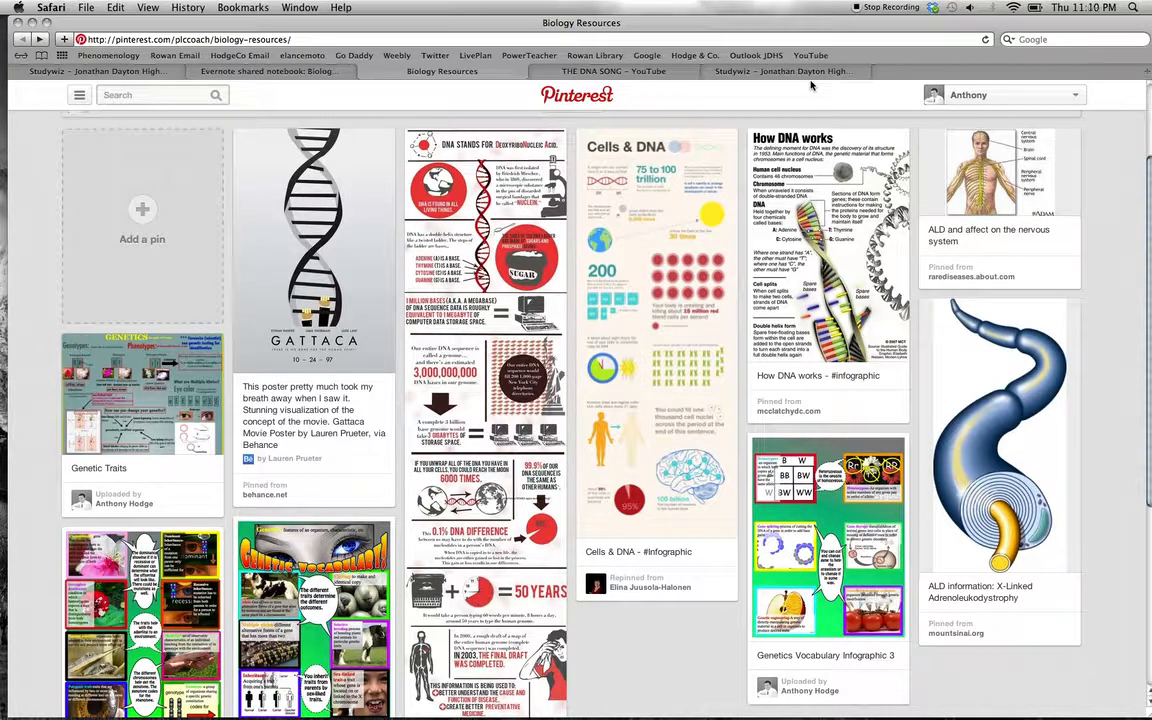
{"action": "left_click", "coordinate": [782, 71]}
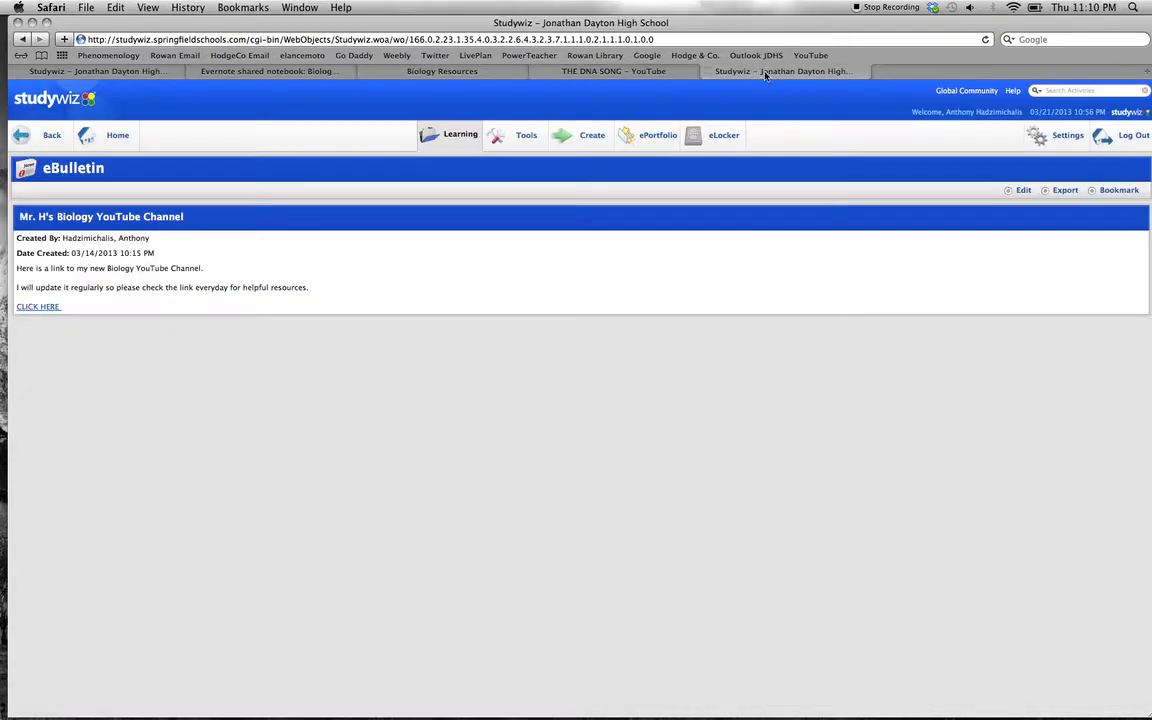
{"action": "mouse_move", "coordinate": [502, 388]}
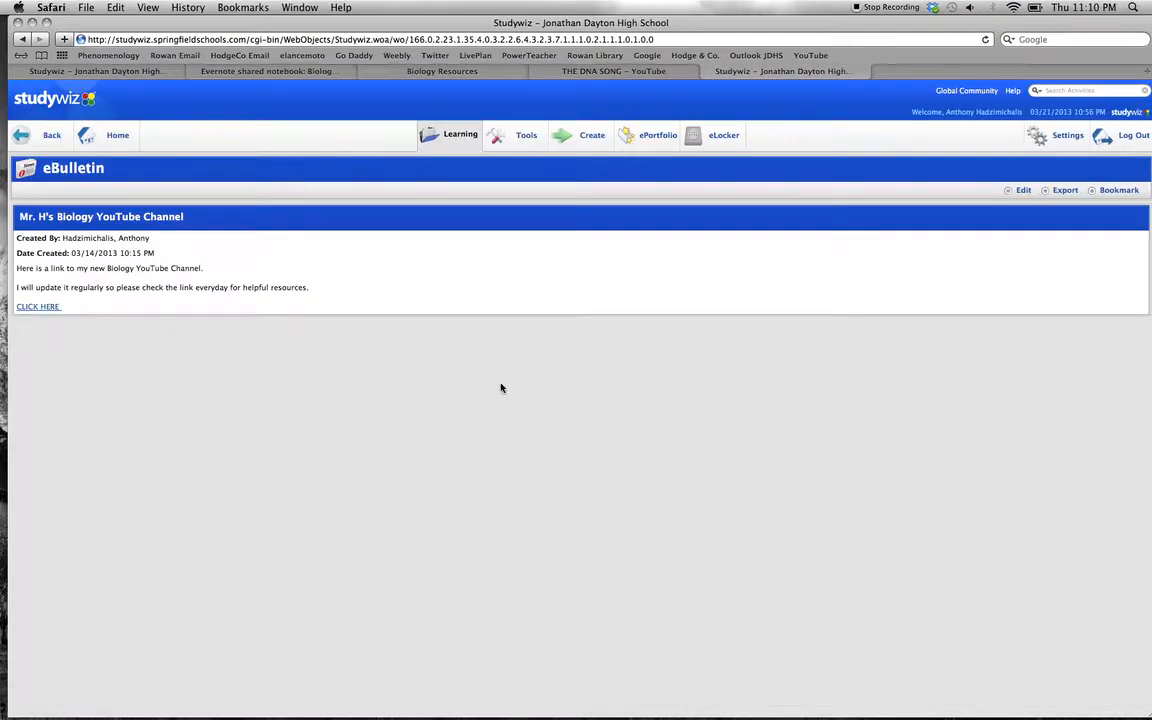